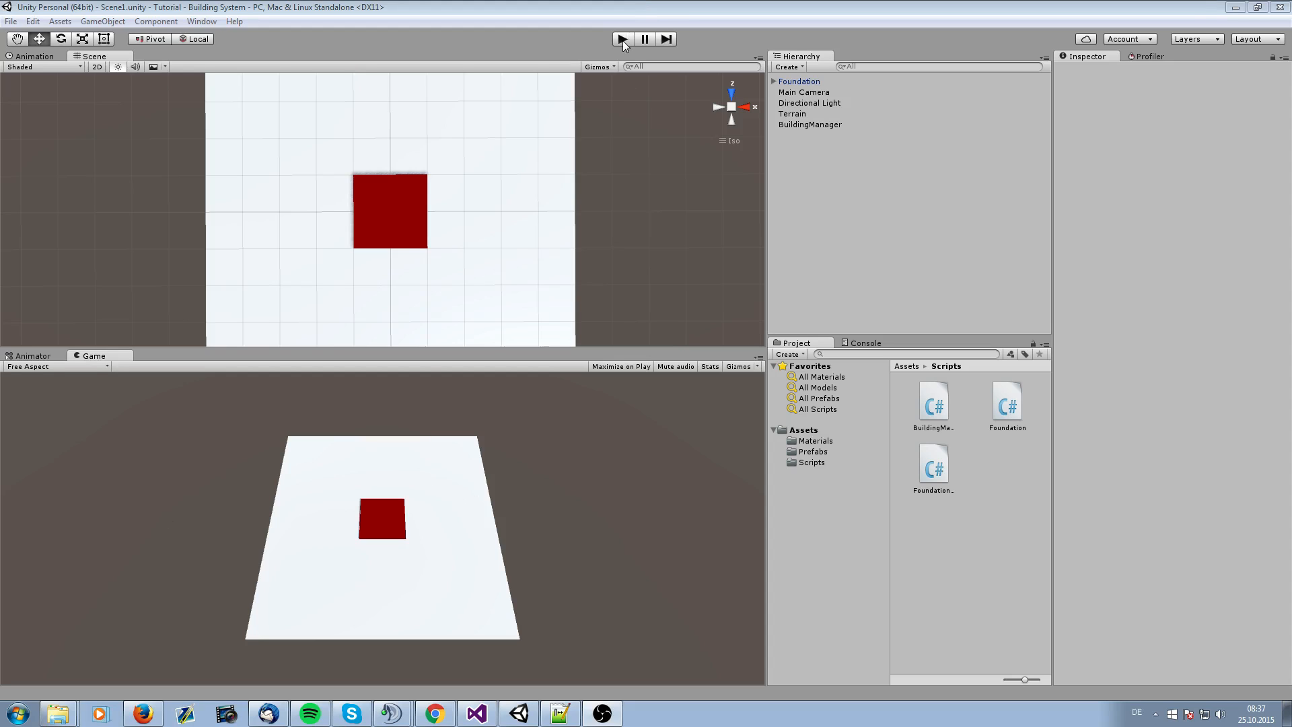
After the play test, save FoundationCollider.cs with normalized line endings and return to Foundation.cs
left_click(622, 38)
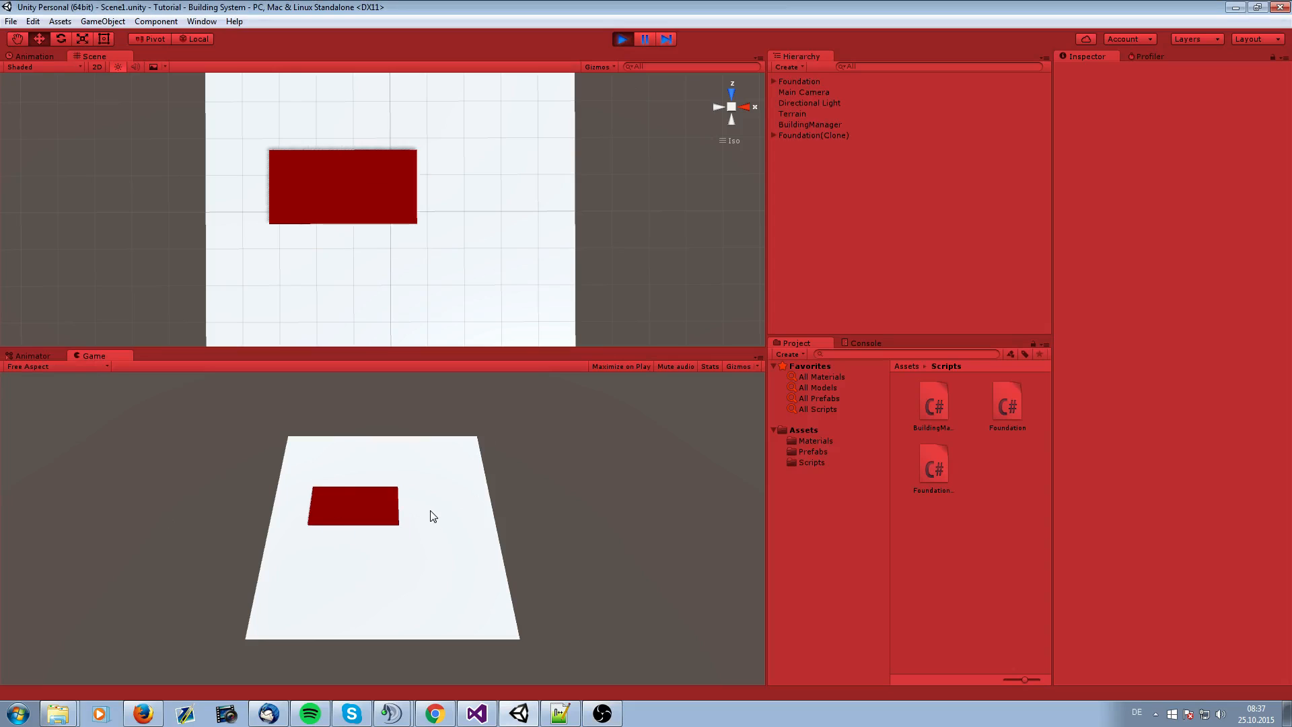
mouse_move(380, 516)
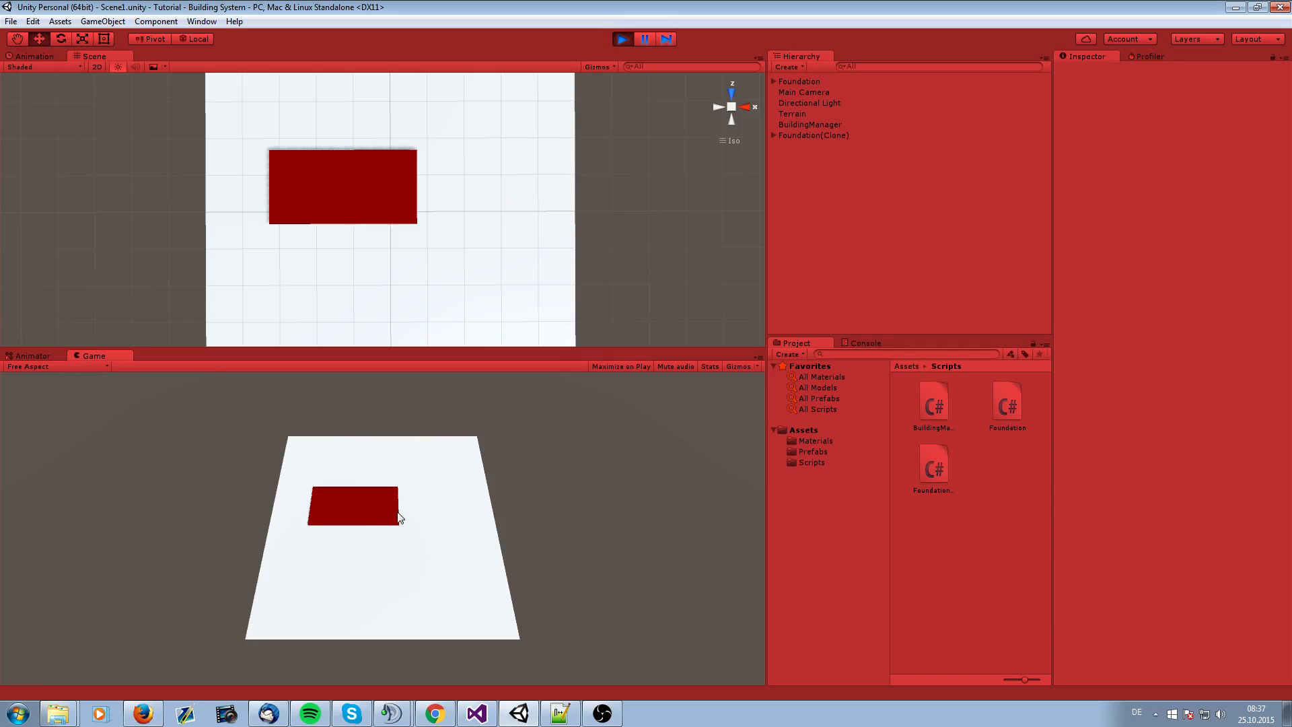
mouse_move(577, 96)
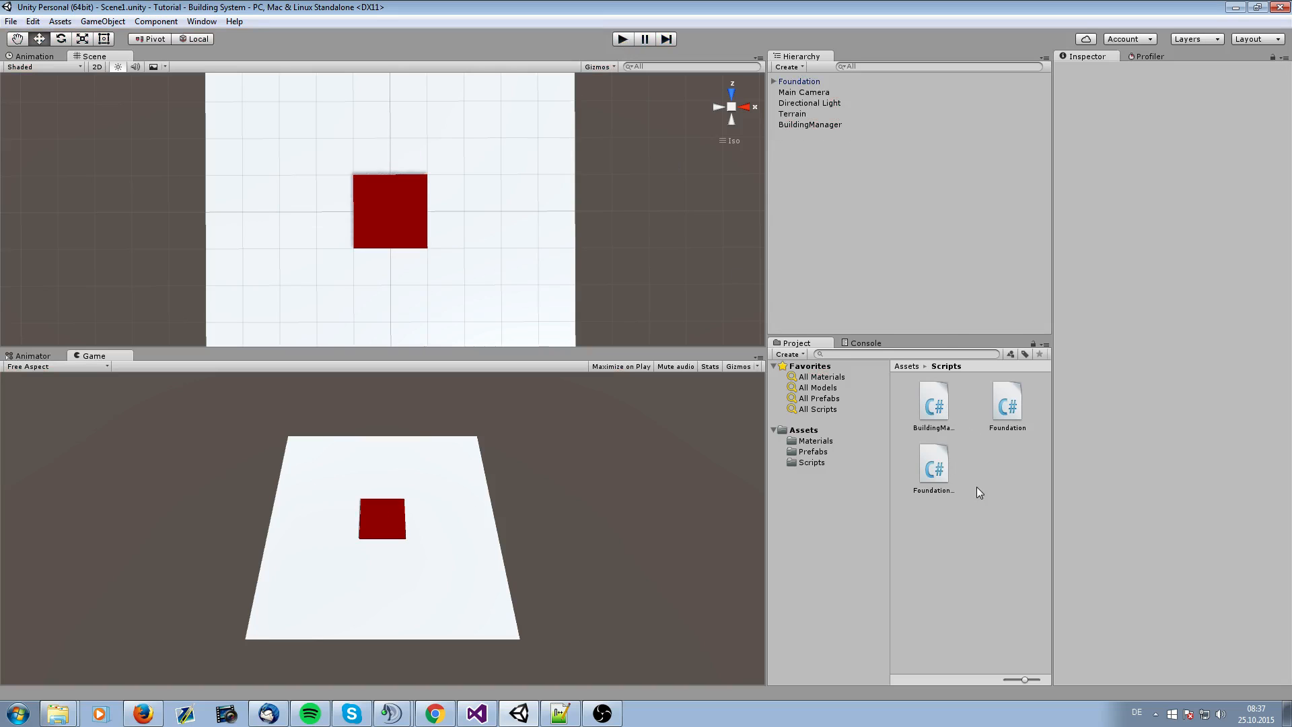
mouse_move(978, 455)
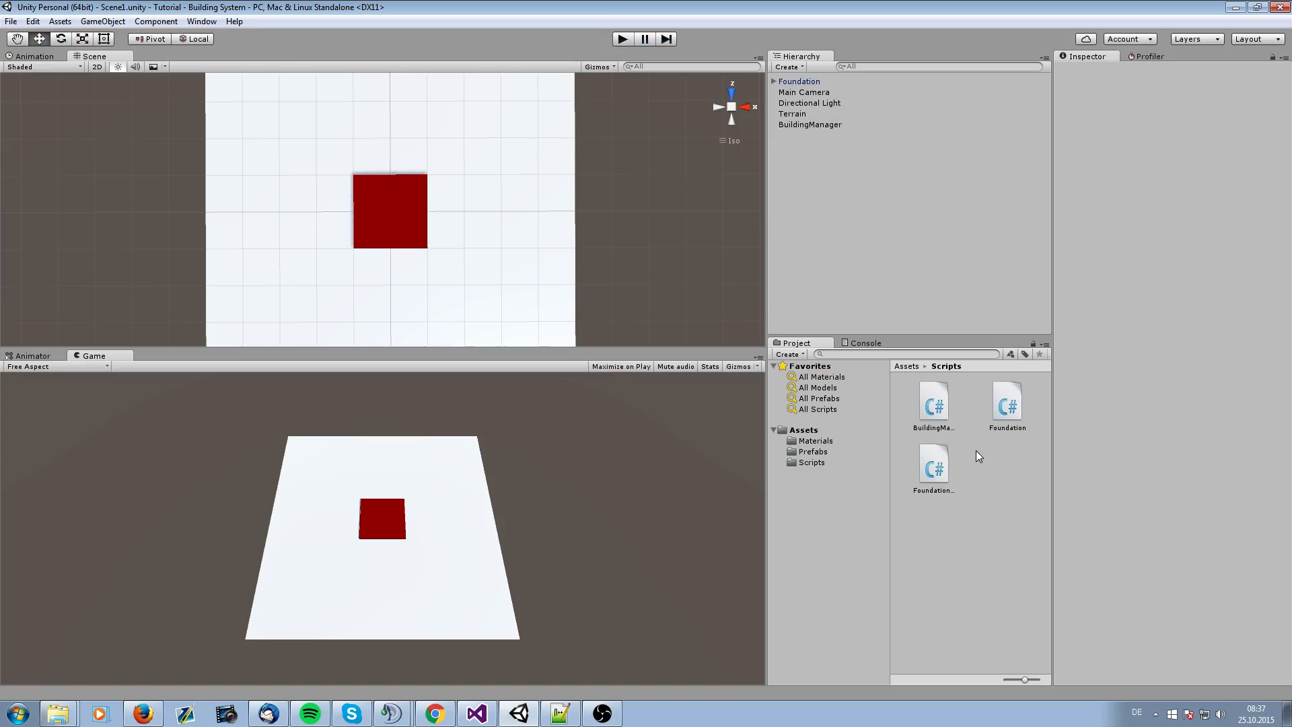
double_click(1007, 401)
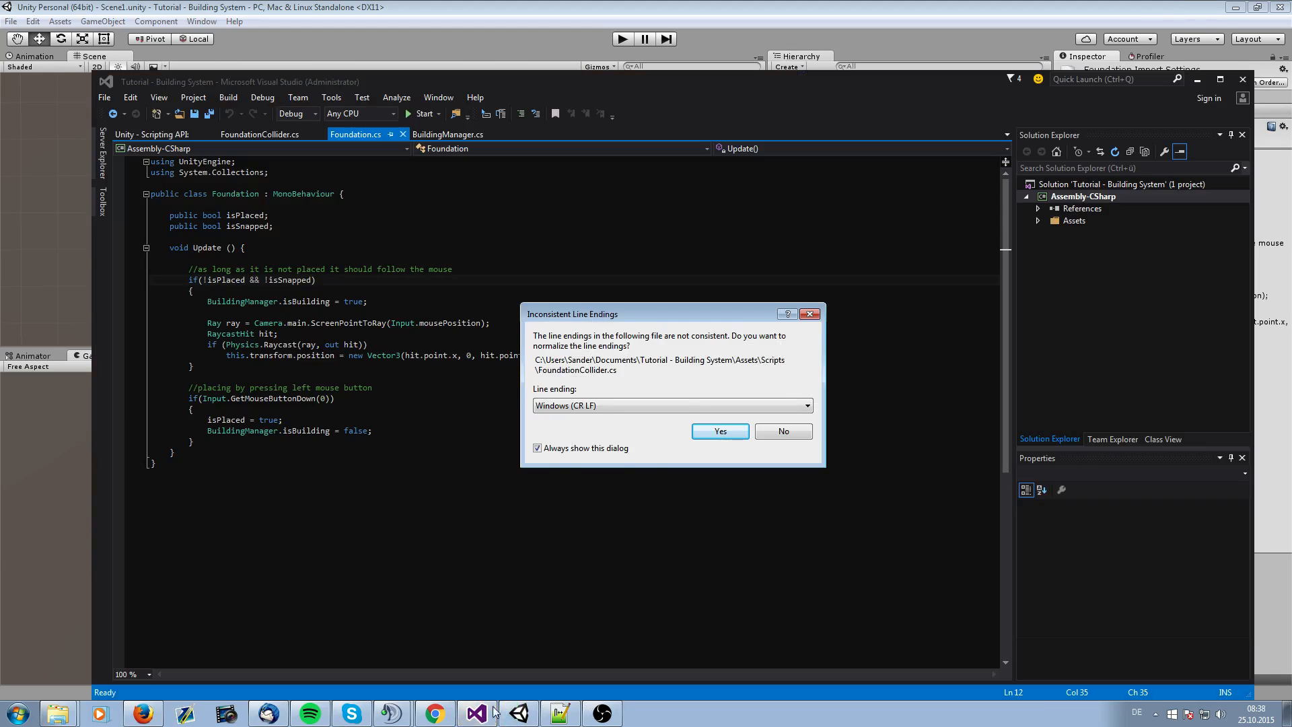
left_click(720, 431)
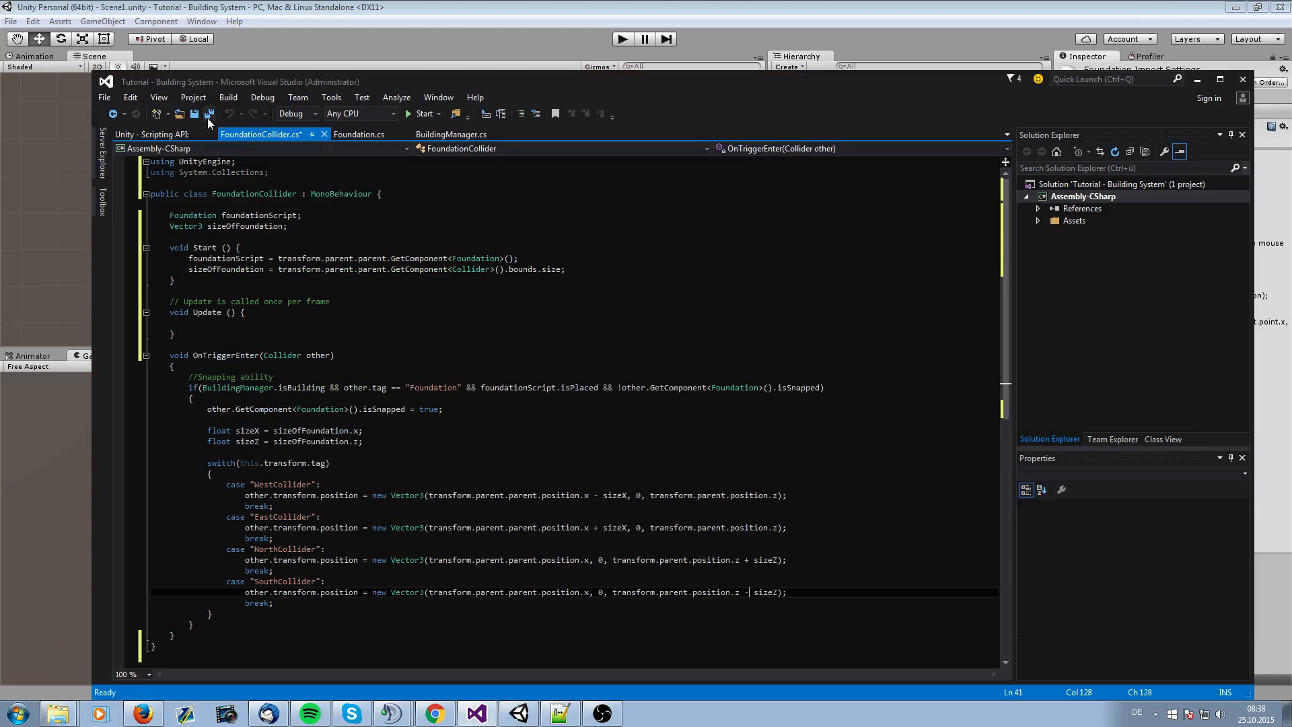
key("ctrl+s")
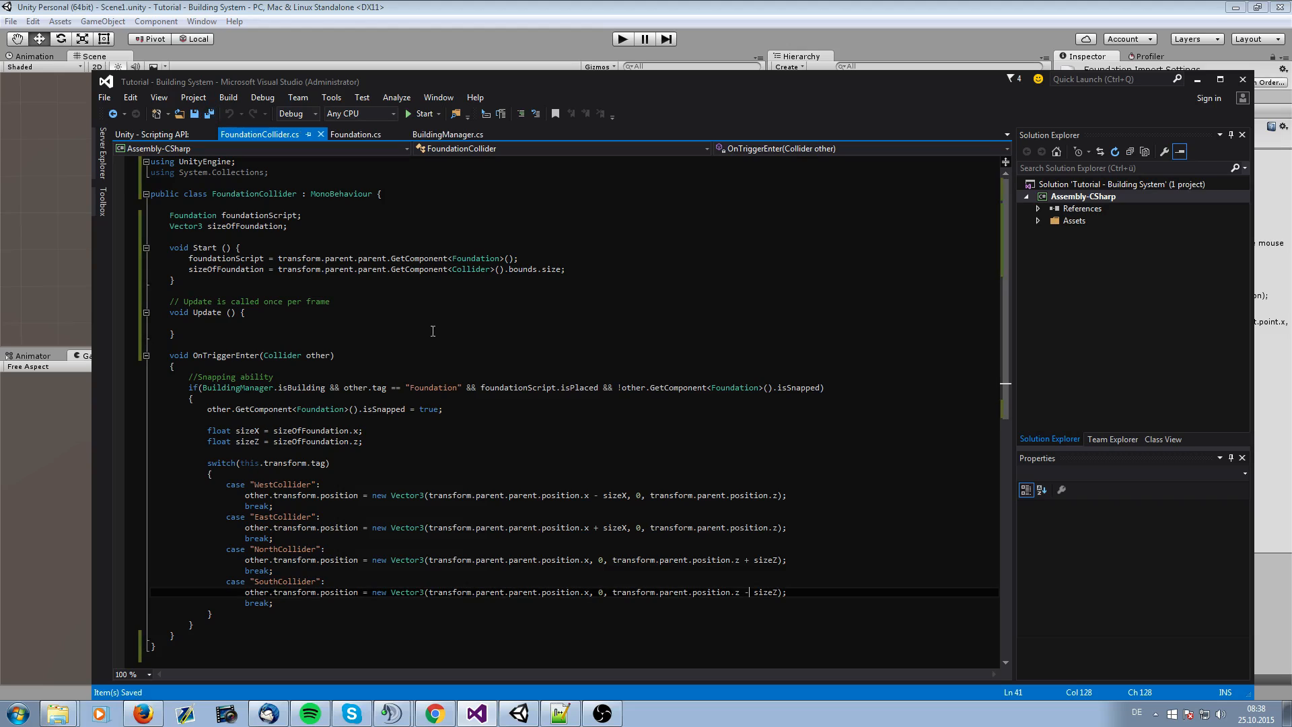
left_click(356, 134)
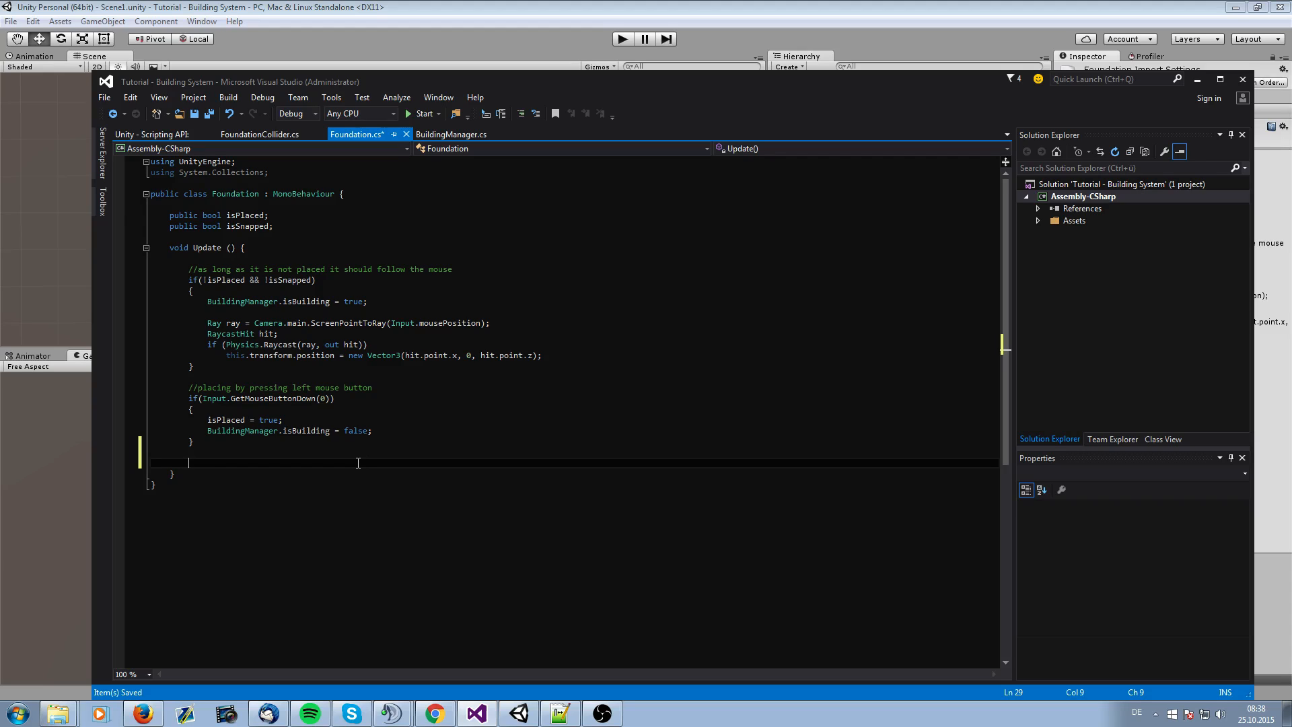
Add an empty if (isSnapped) block with a 'release the snapping ability' comment at the end of Update
type("if")
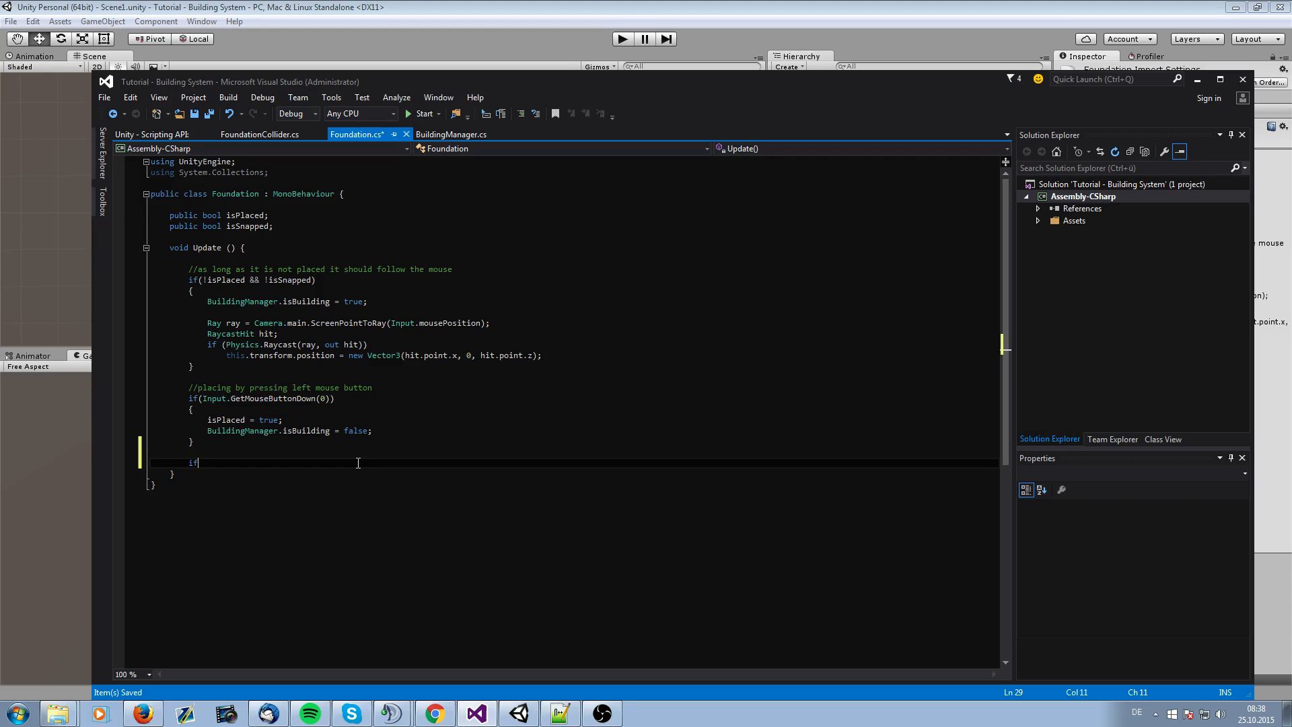
type("(isSnapped)")
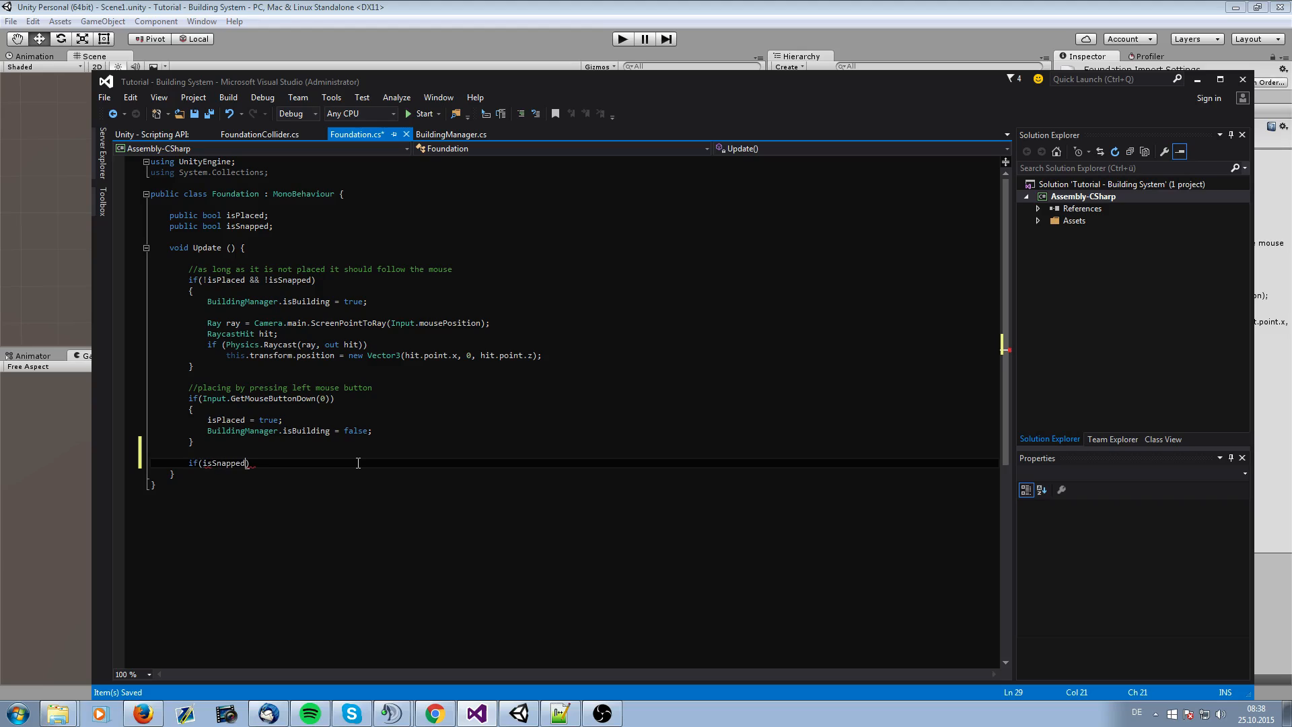
double_click(223, 462)
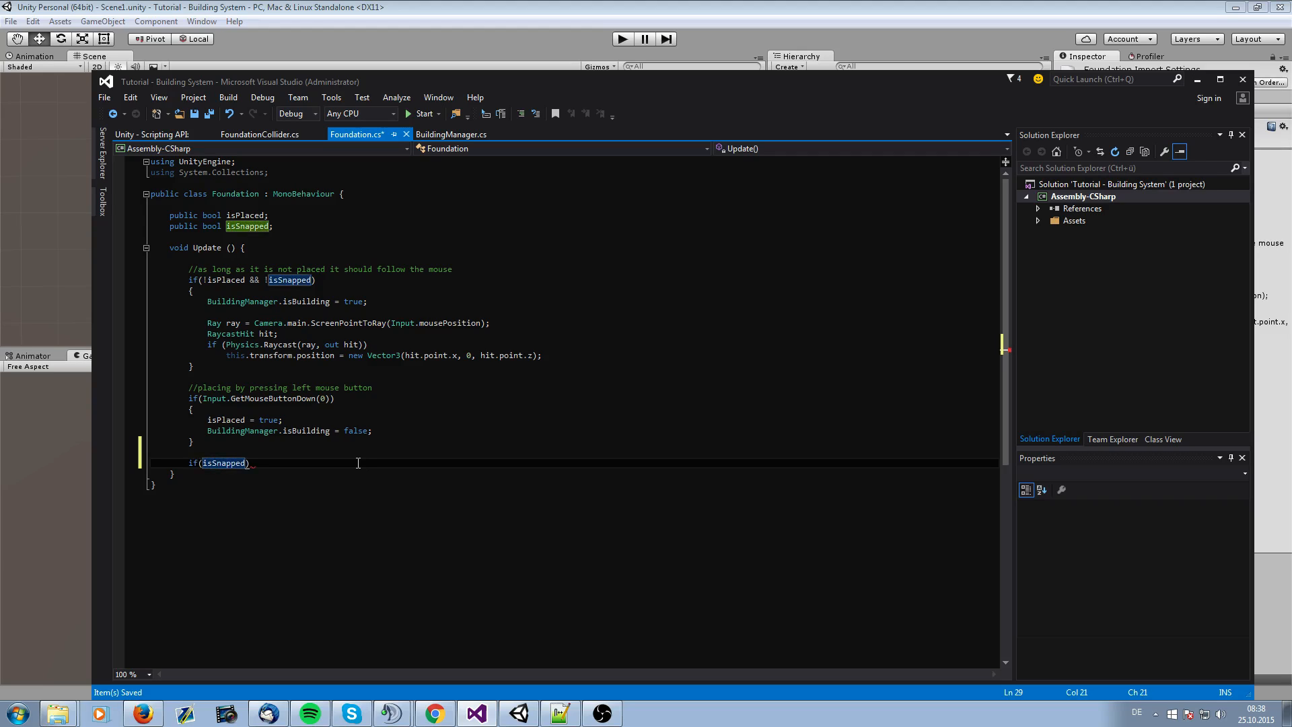
type("{")
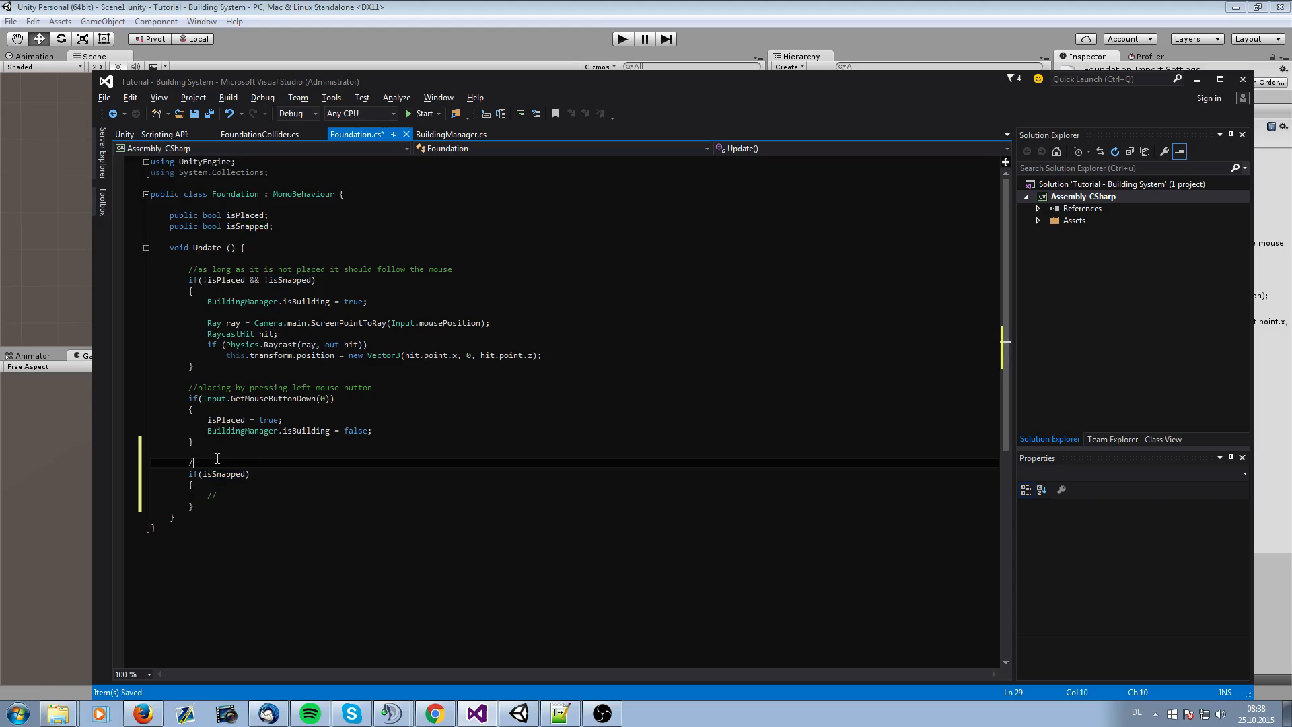
type("/release the")
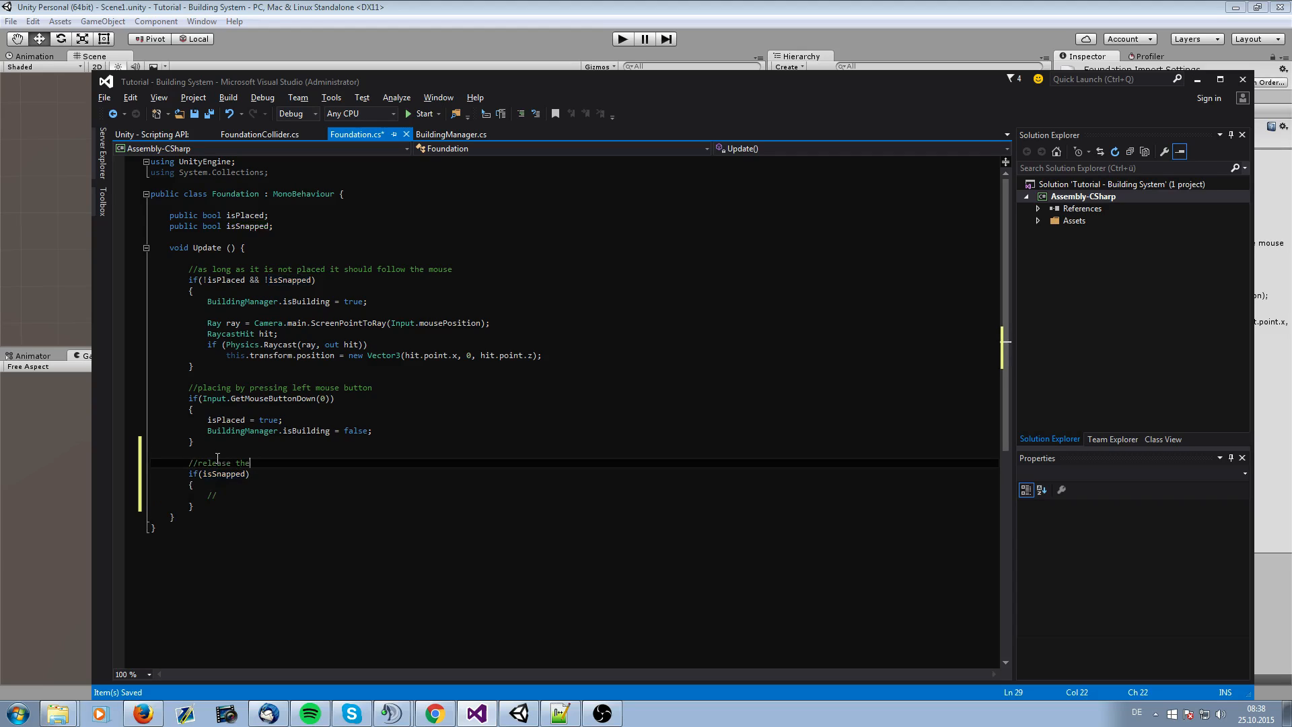
type("snapping ability")
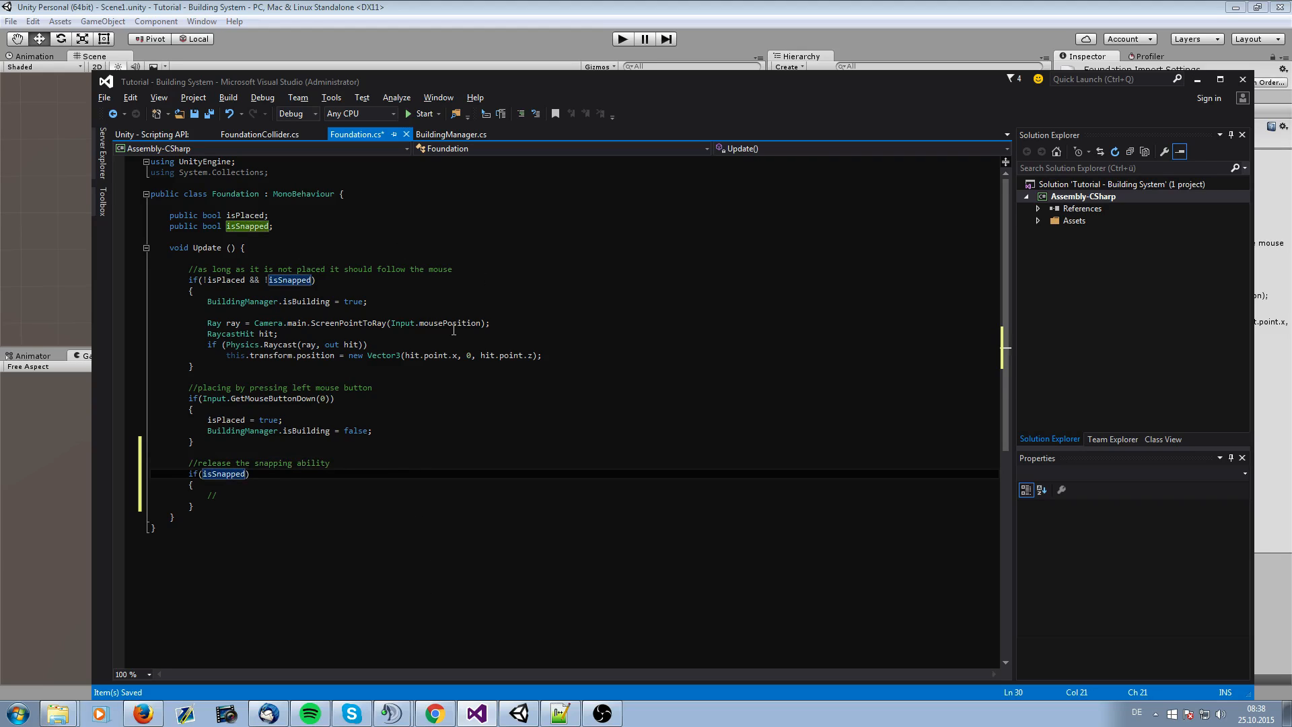
mouse_move(559, 7)
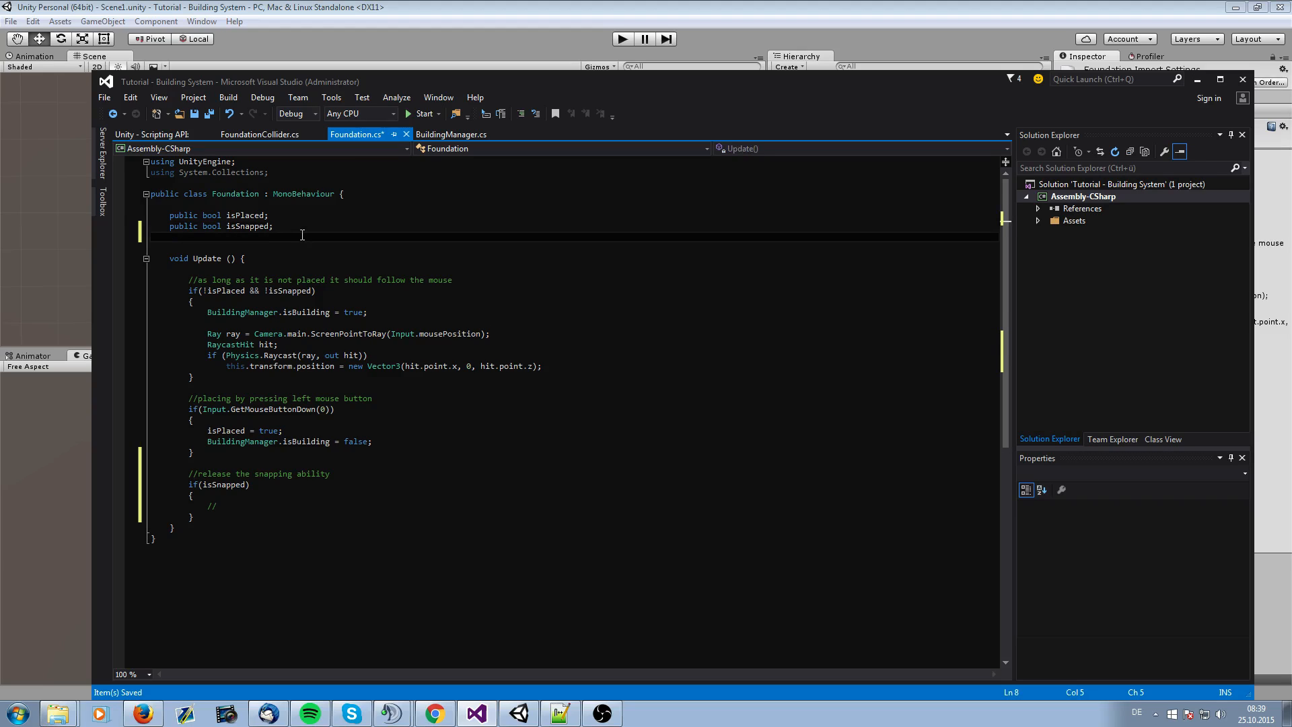
Declare public float mousePosiX and mousePosiY below isSnapped and save Foundation.cs
type("public")
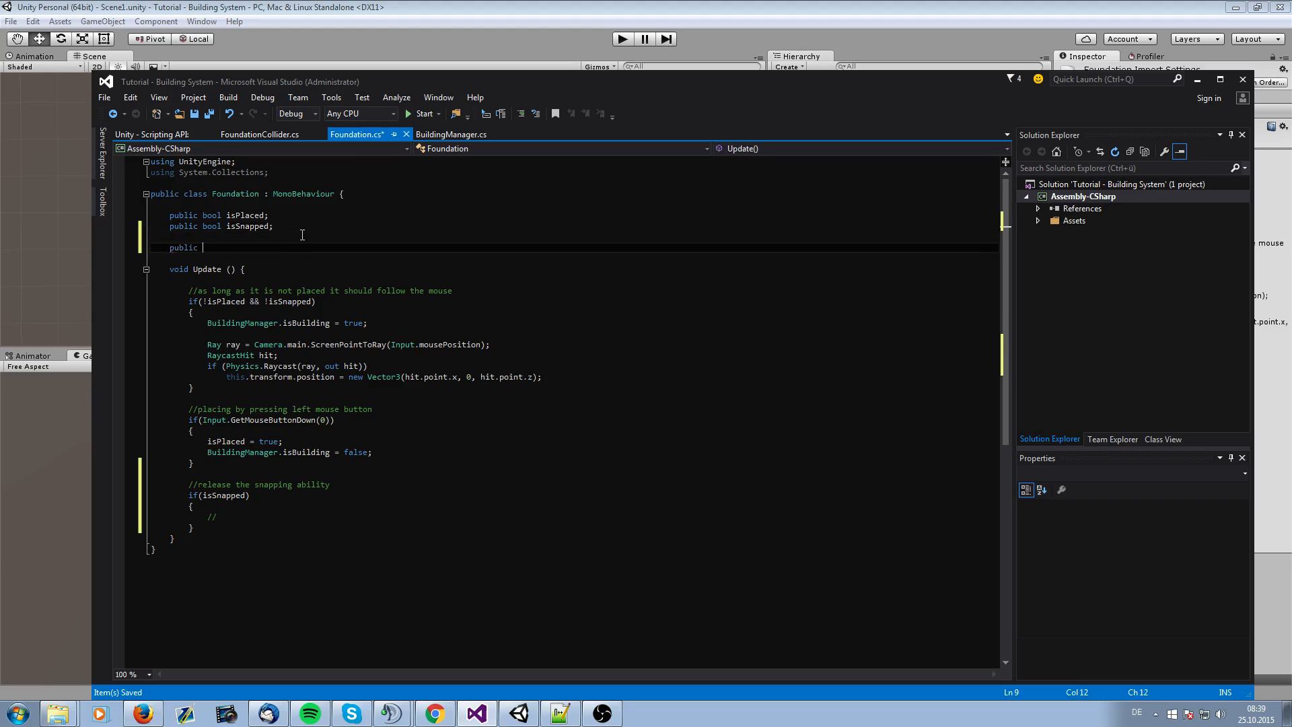
type("float")
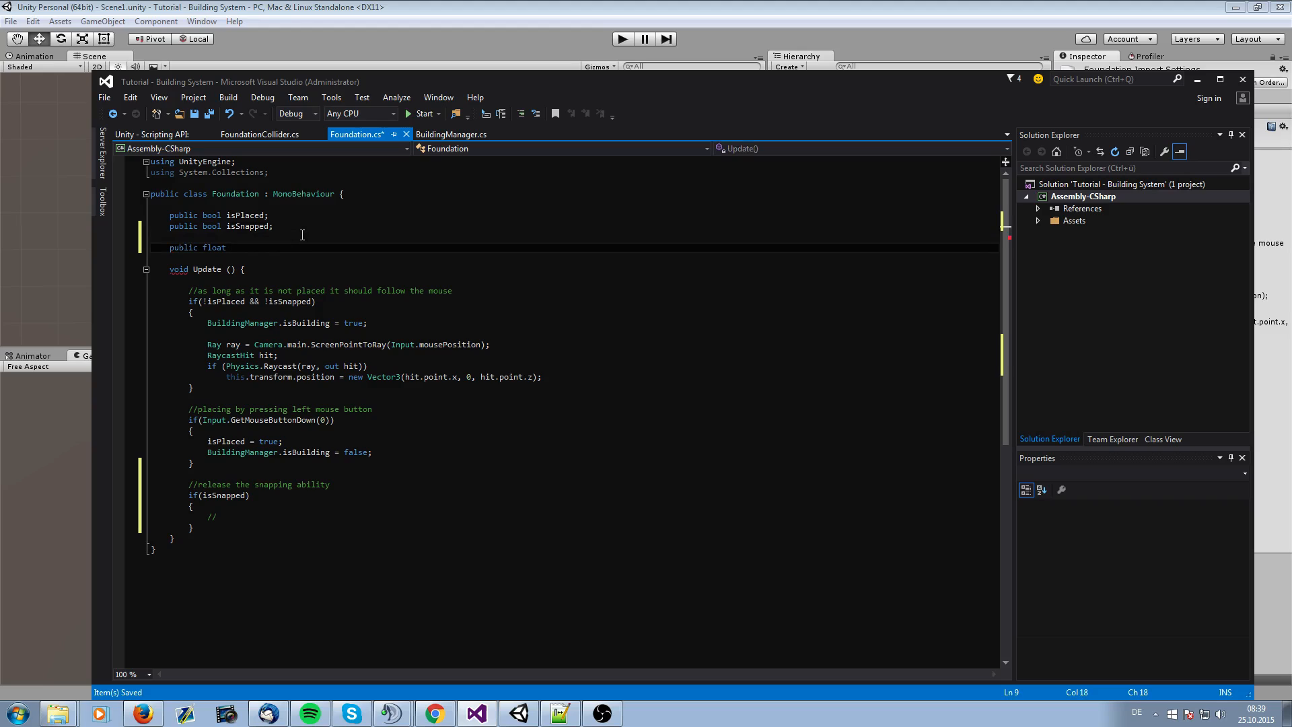
type("mouseP")
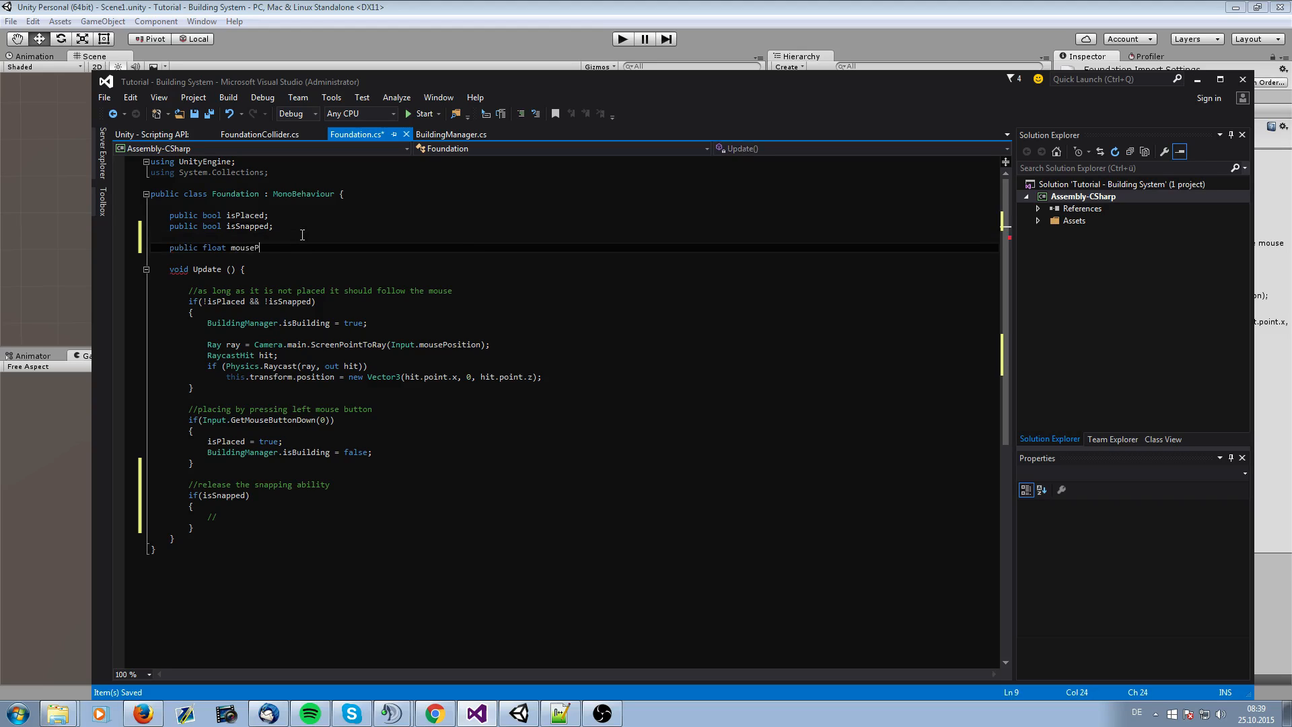
type("osiX;")
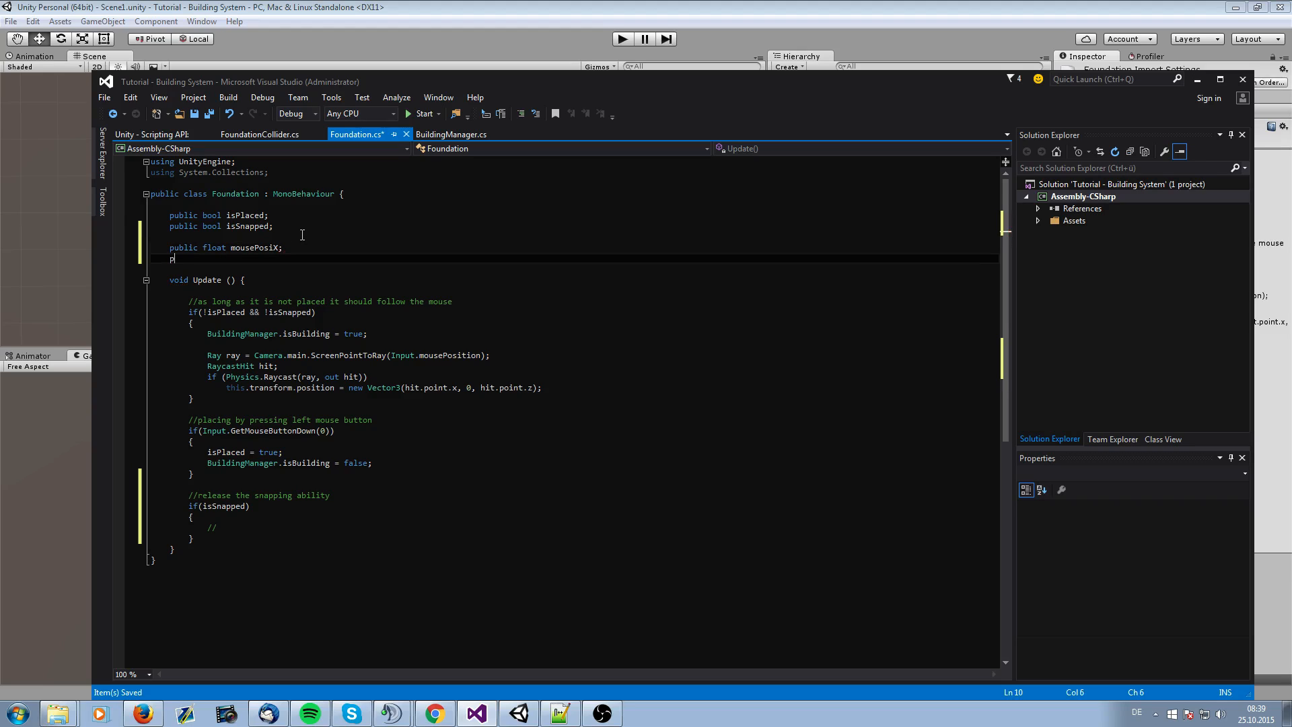
type("ublic float mousePosiY;")
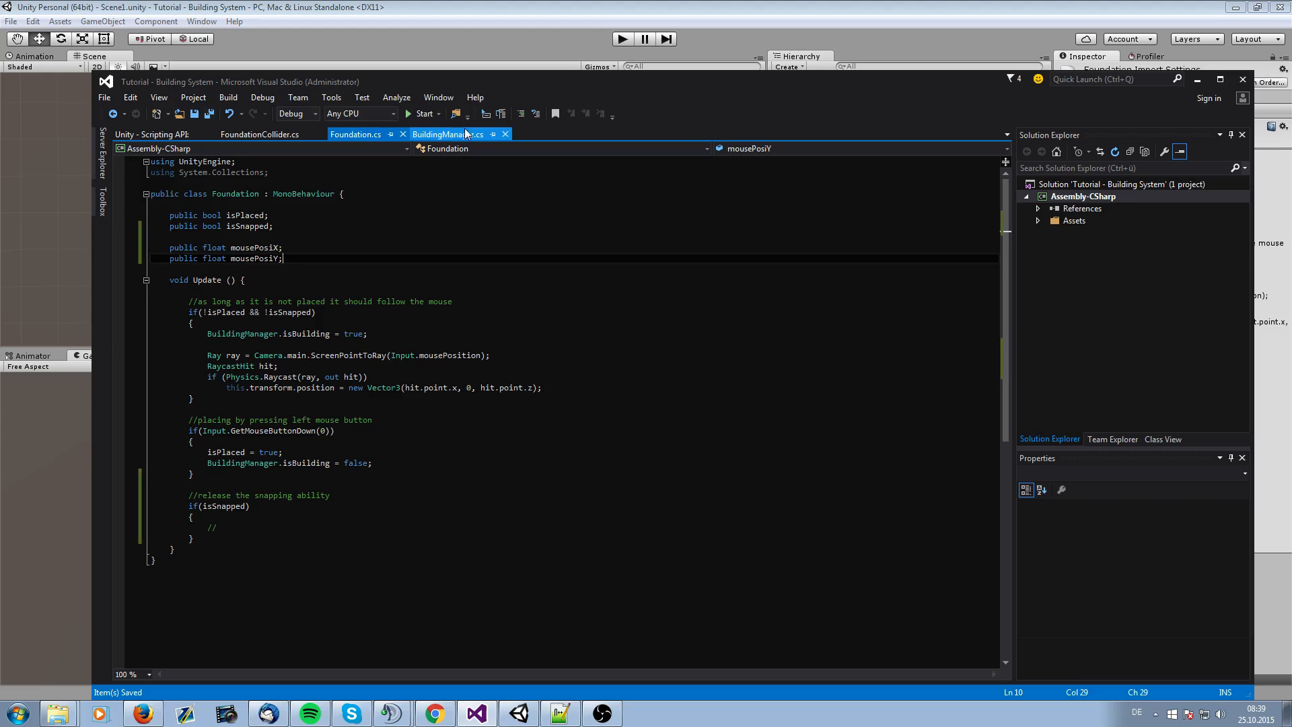
In FoundationCollider.cs, store the other collider's Foundation component in a foundation variable
left_click(259, 134)
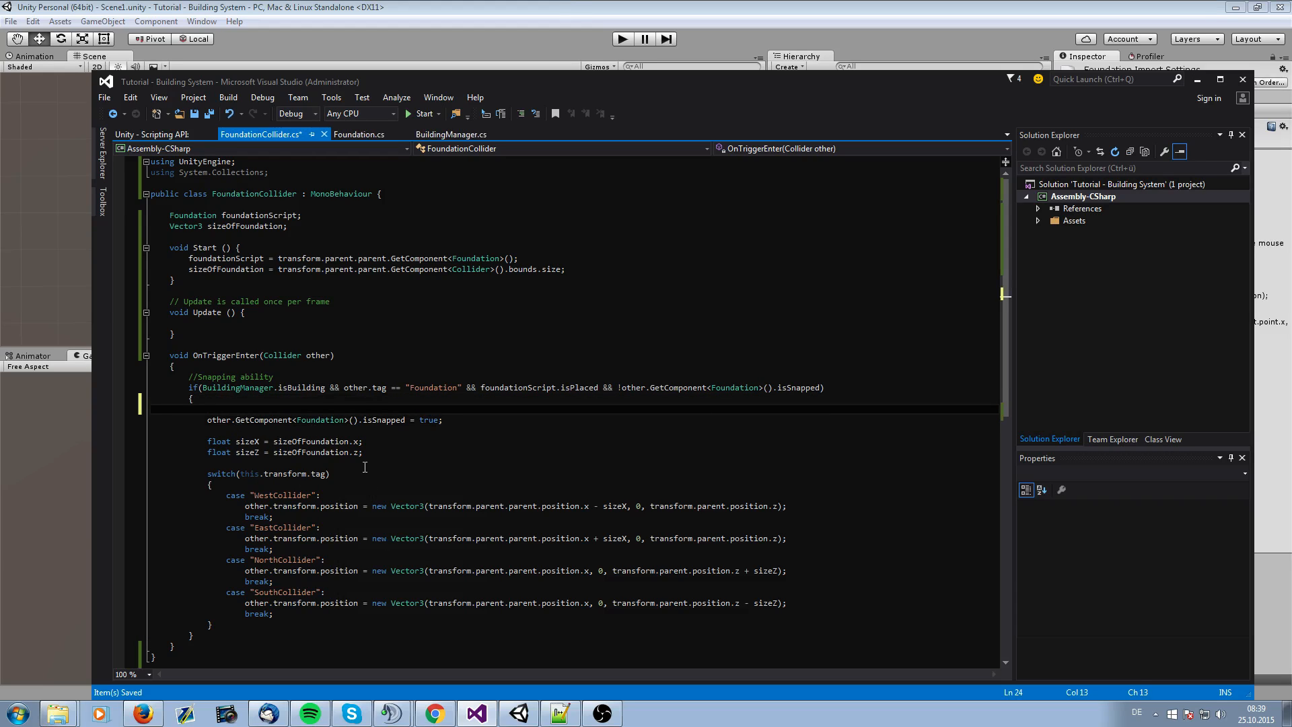
type("Foundation")
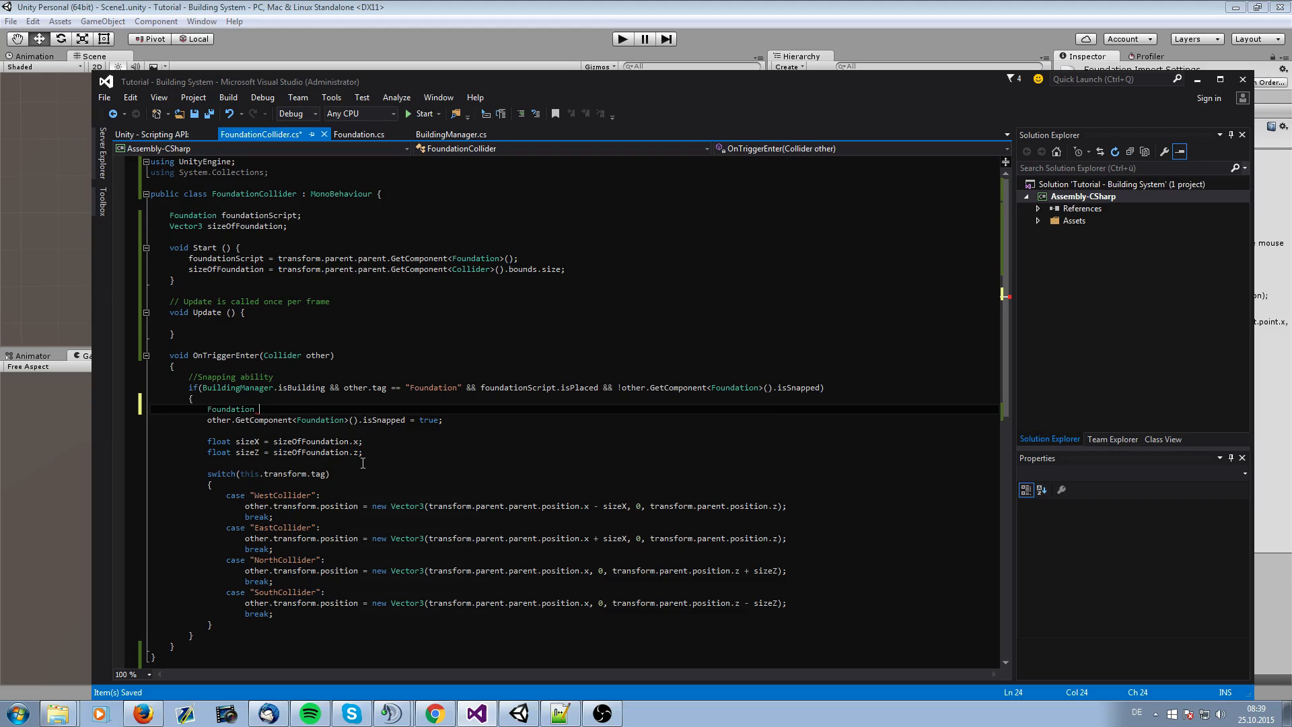
type("foundation")
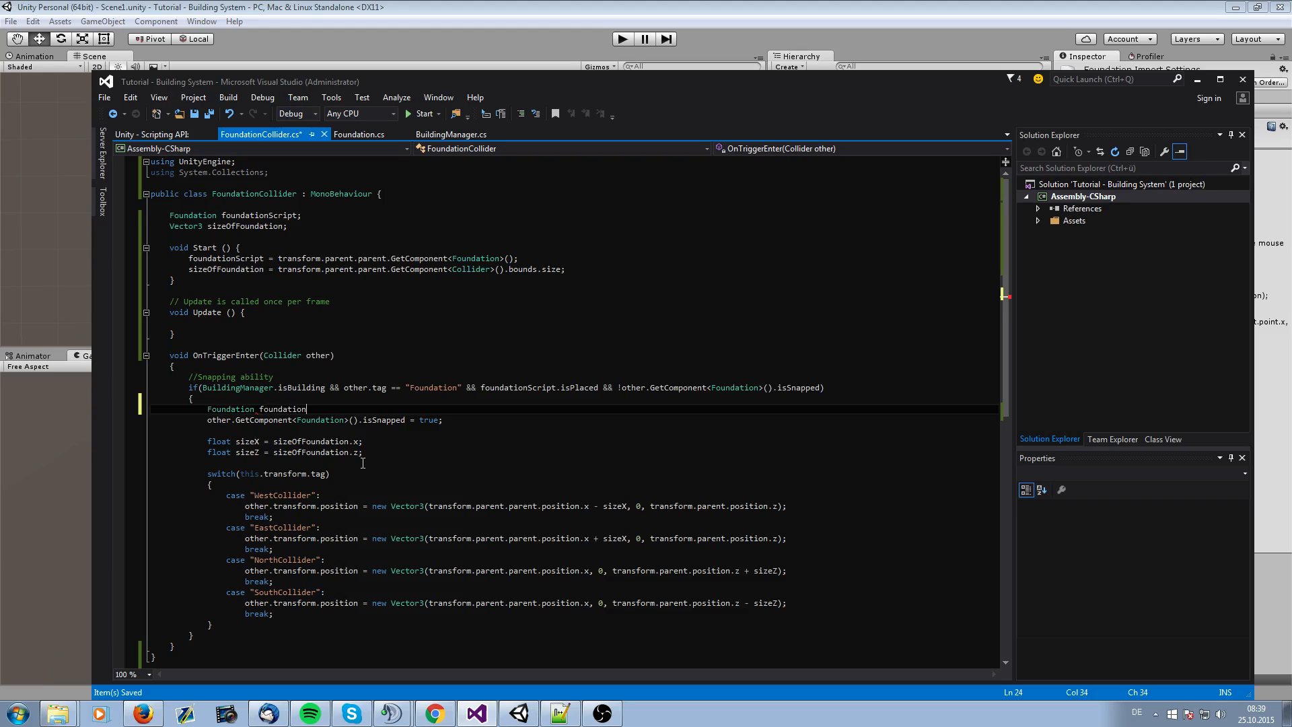
double_click(282, 408)
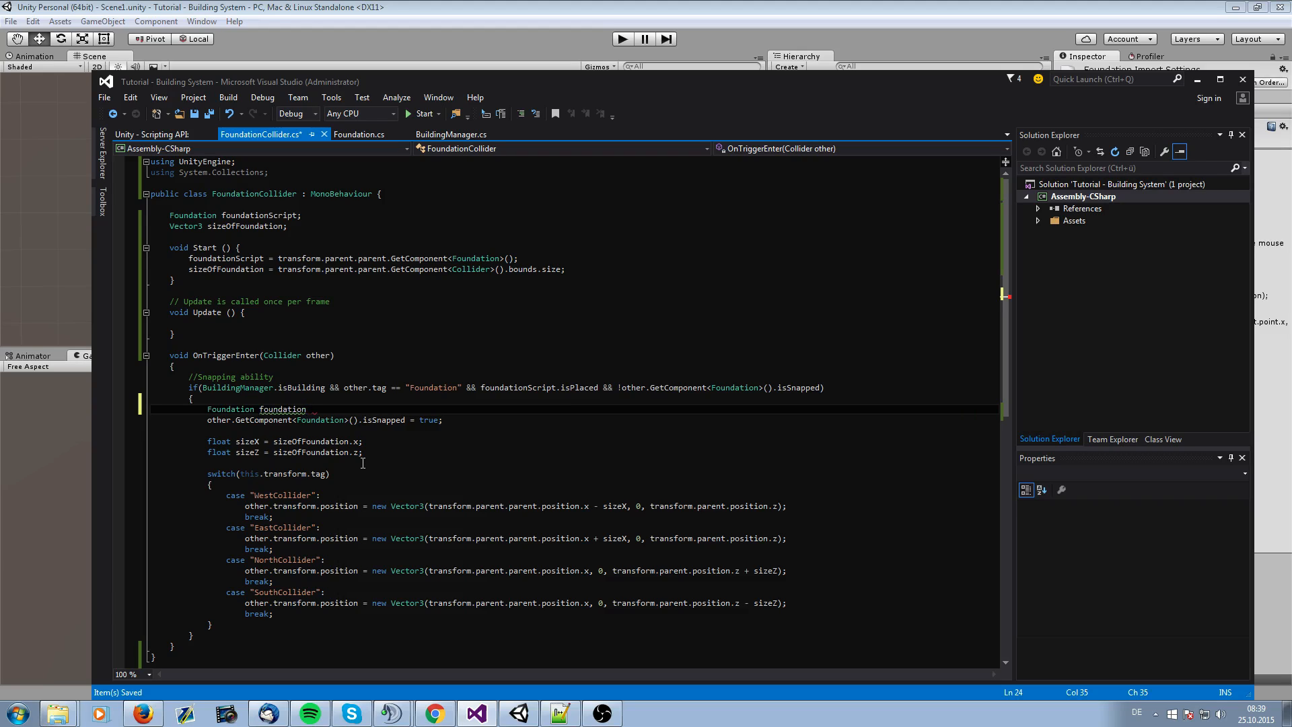
type("= other.GetComponent<")
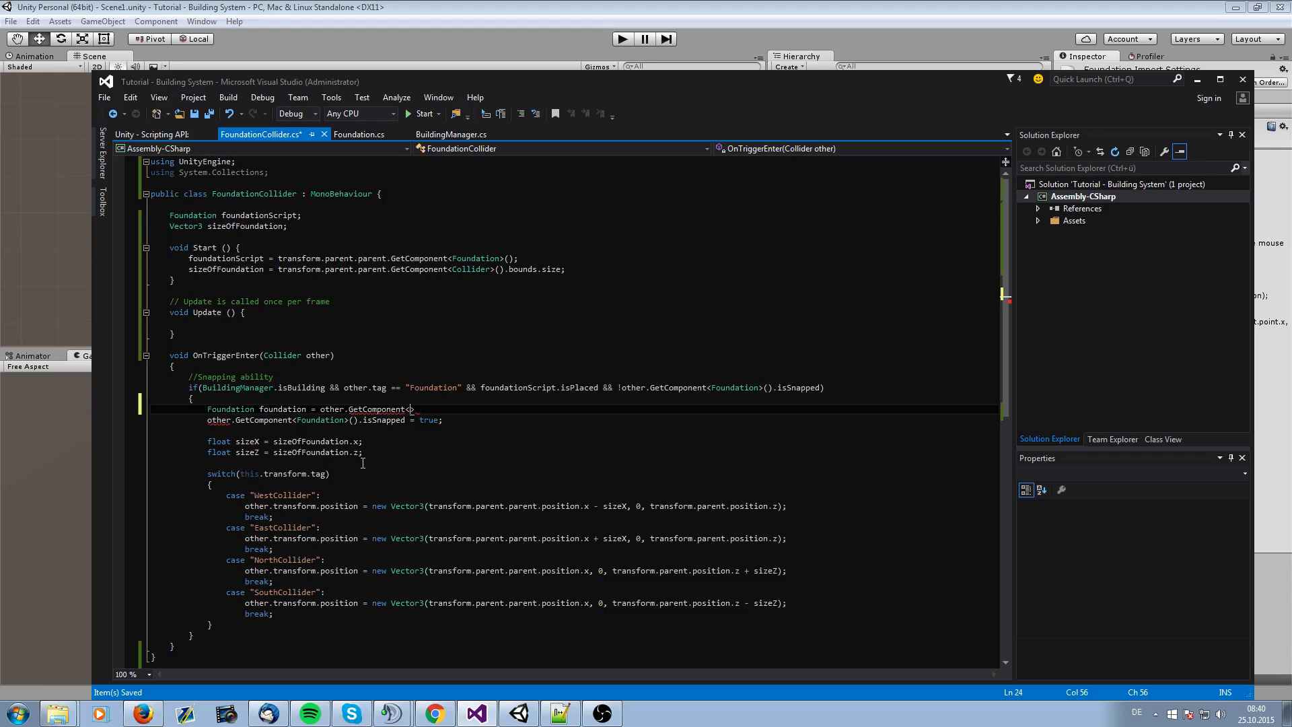
type("Foun")
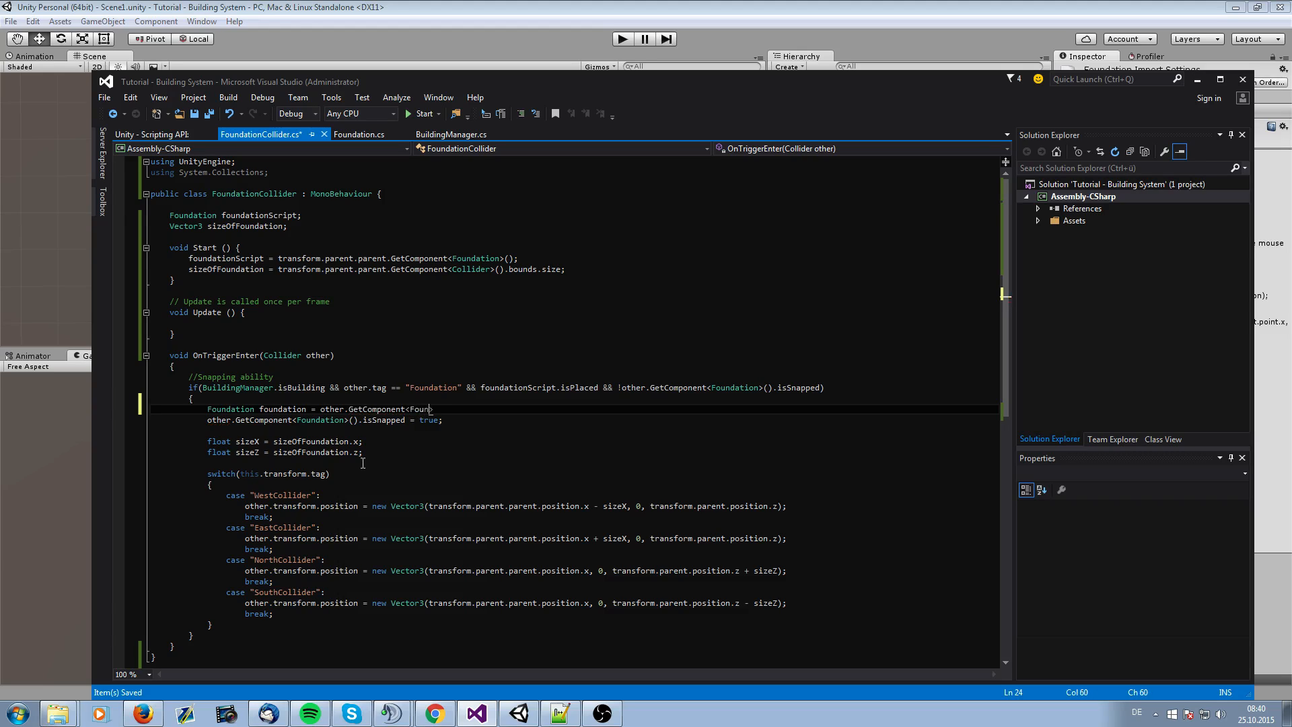
type("();")
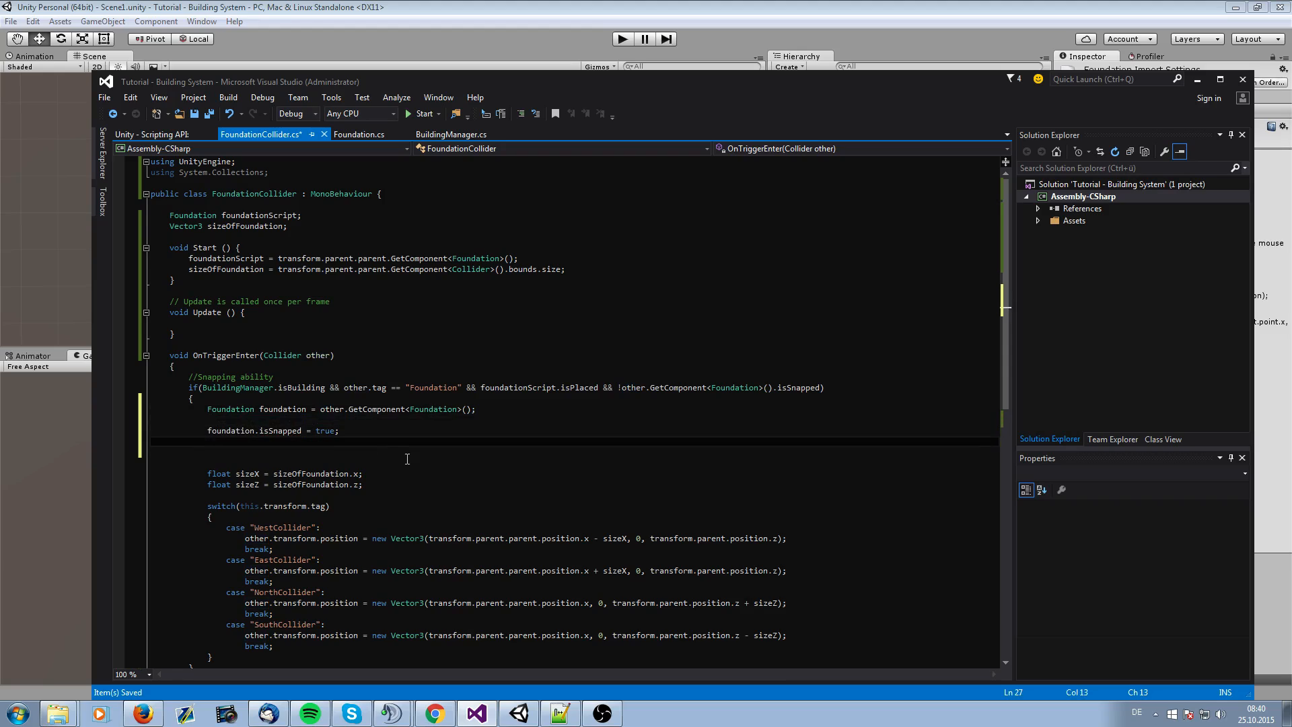
Assign Input.GetAxis("Mouse X"/"Mouse Y") to foundation.mousePosiX and mousePosiY, then save
type("foundation.mousePosiX =")
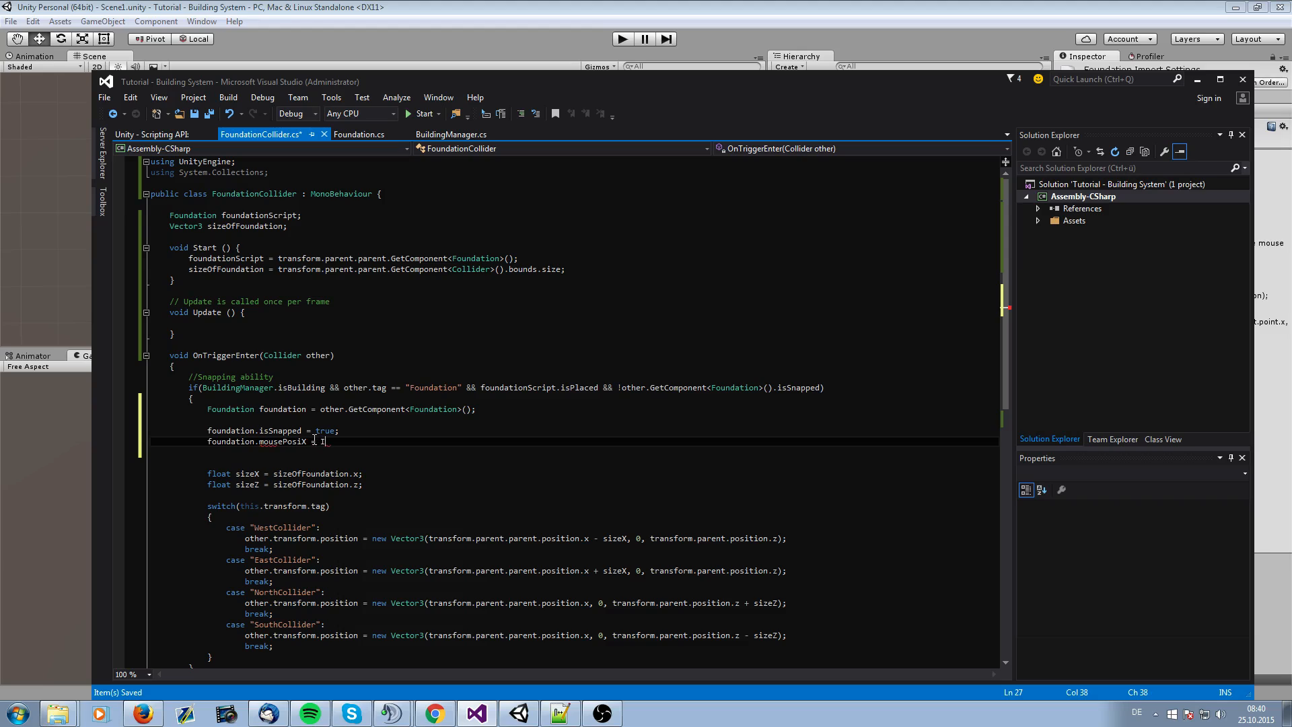
type("Input.Get")
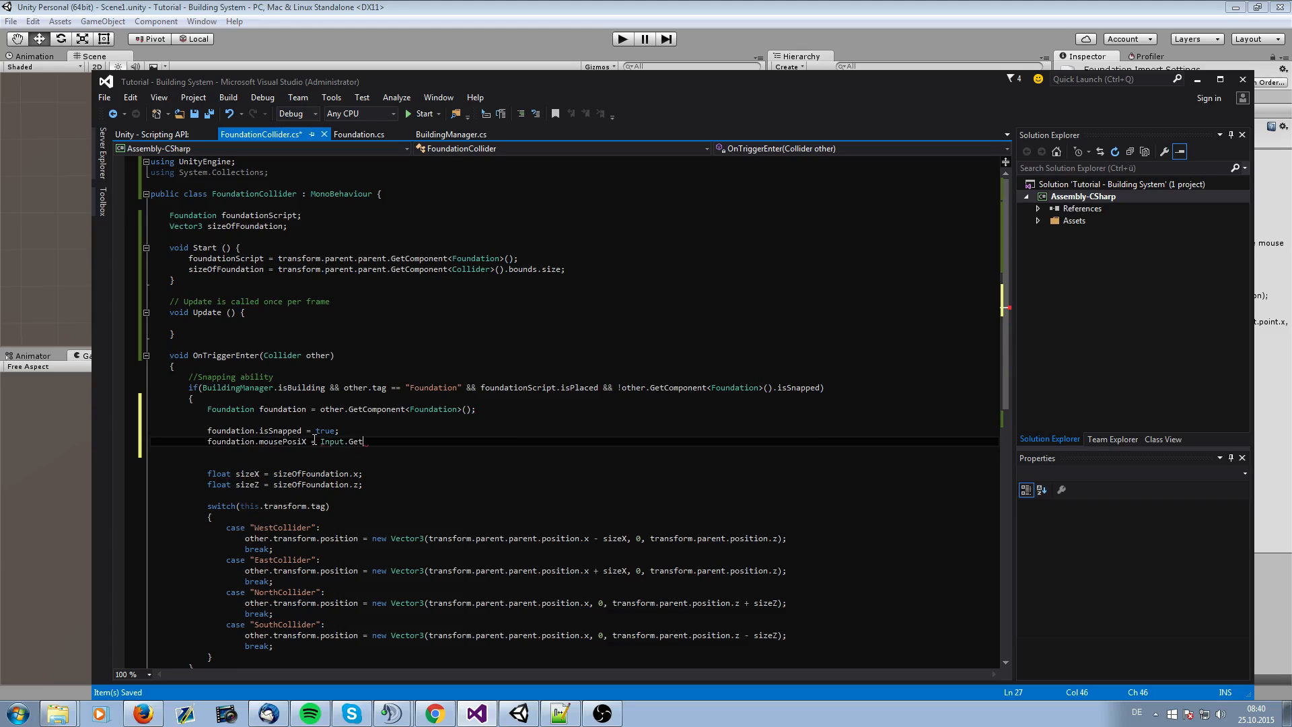
type("Axis(\"Mouse X\");")
type("foundatio")
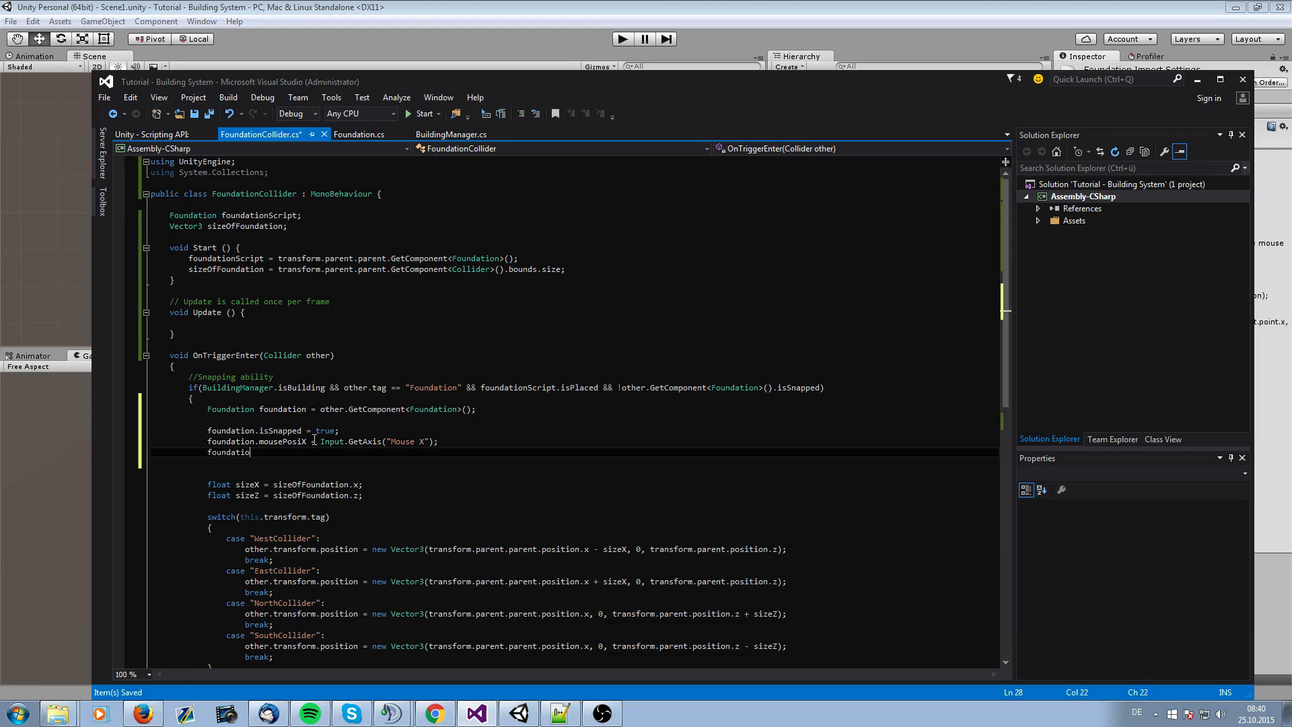
type("n.mousePosiY = Input.GetAxis(\"Mo")
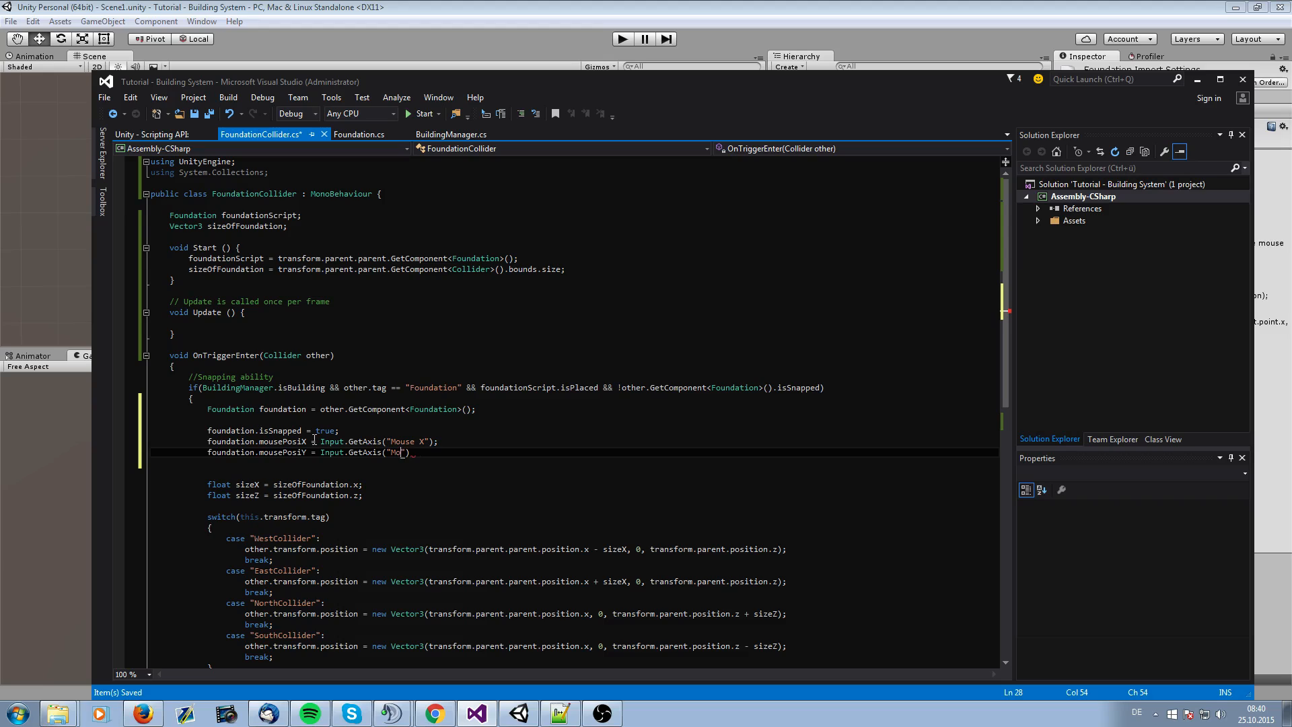
type("use Y")
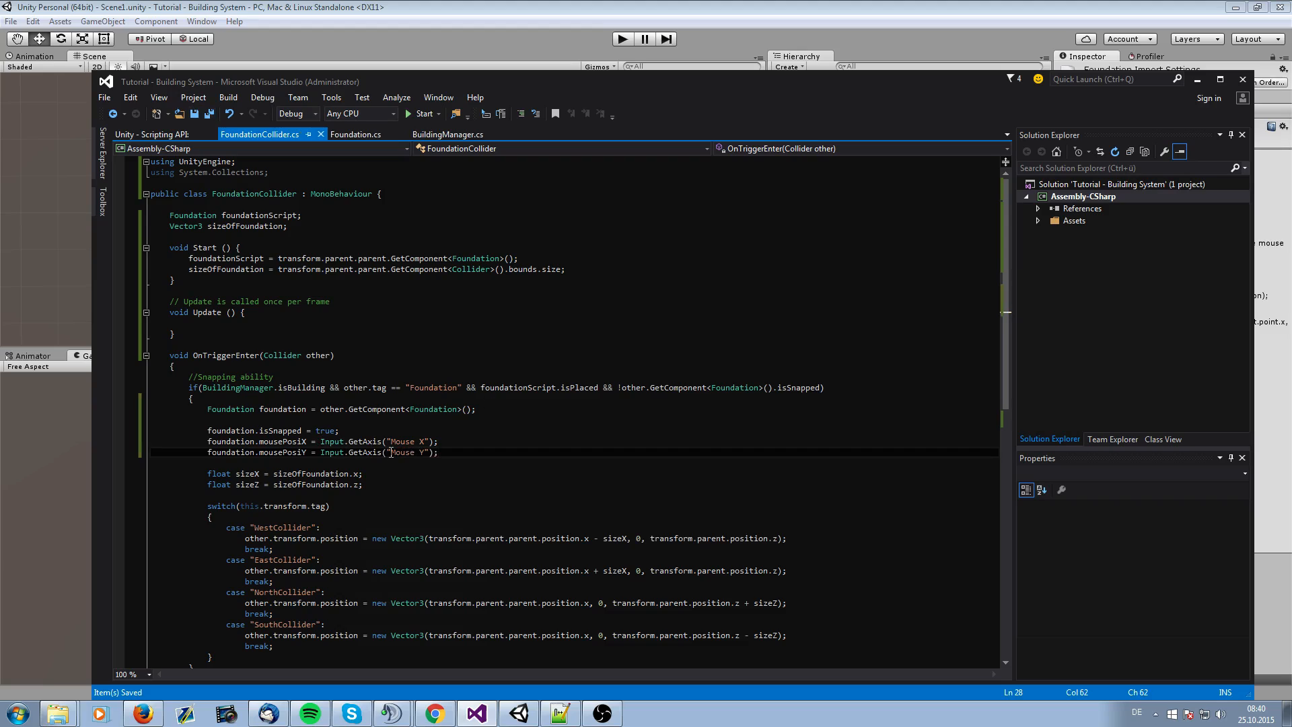
mouse_move(433, 477)
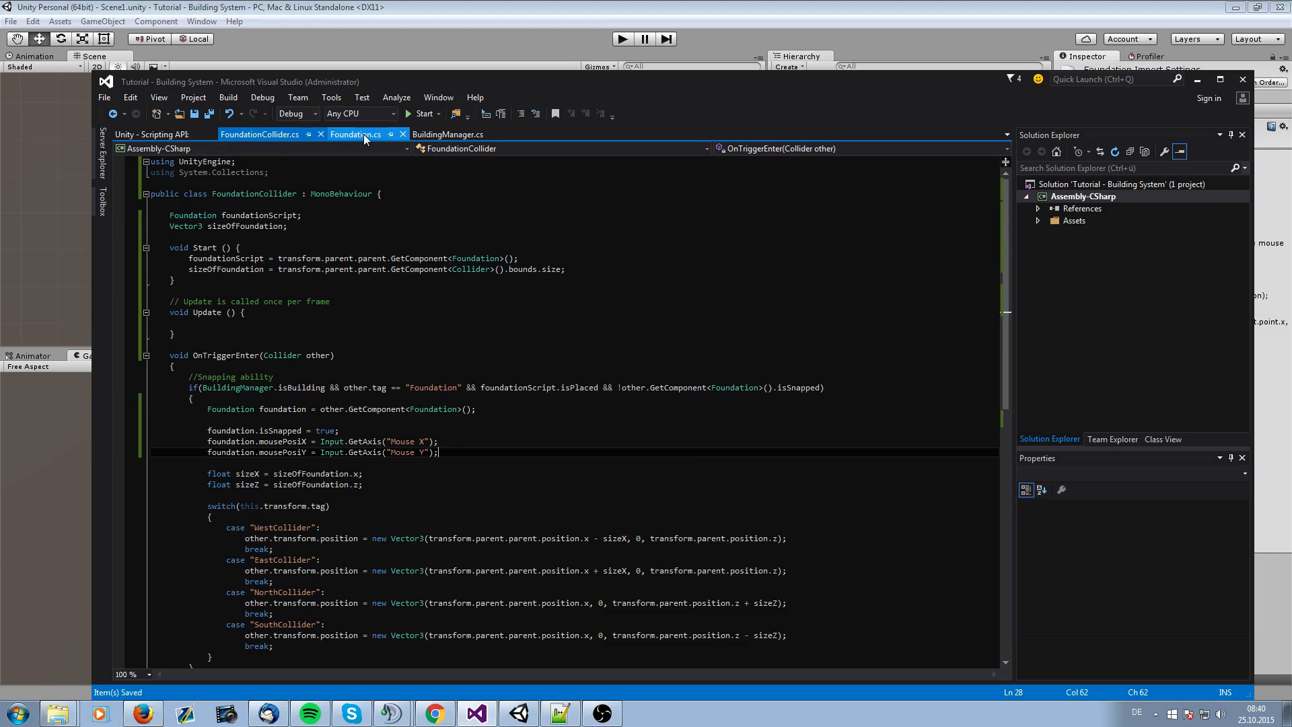
In Foundation.cs, write the condition isSnapped && !isPlaced && Mathf.Abs(mousePosiX - Input.GetAxis("Mouse X")) > 0.2f
left_click(356, 134)
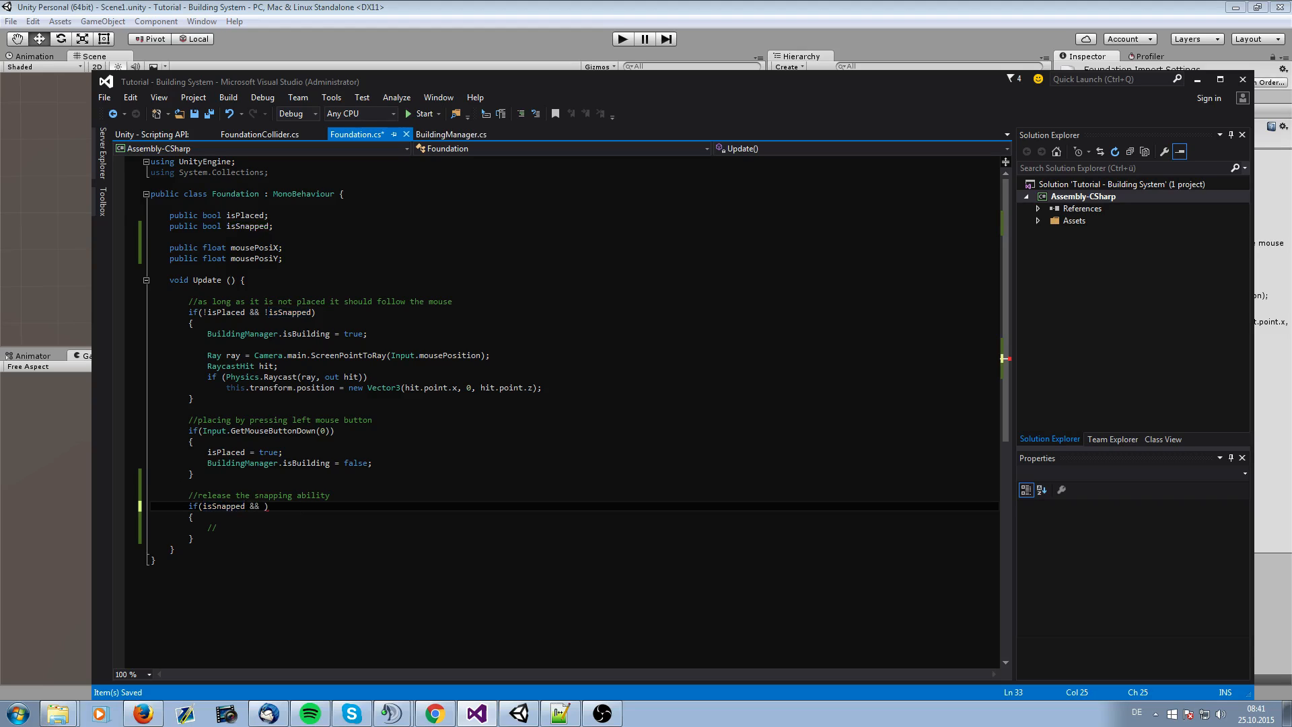
mouse_move(306, 487)
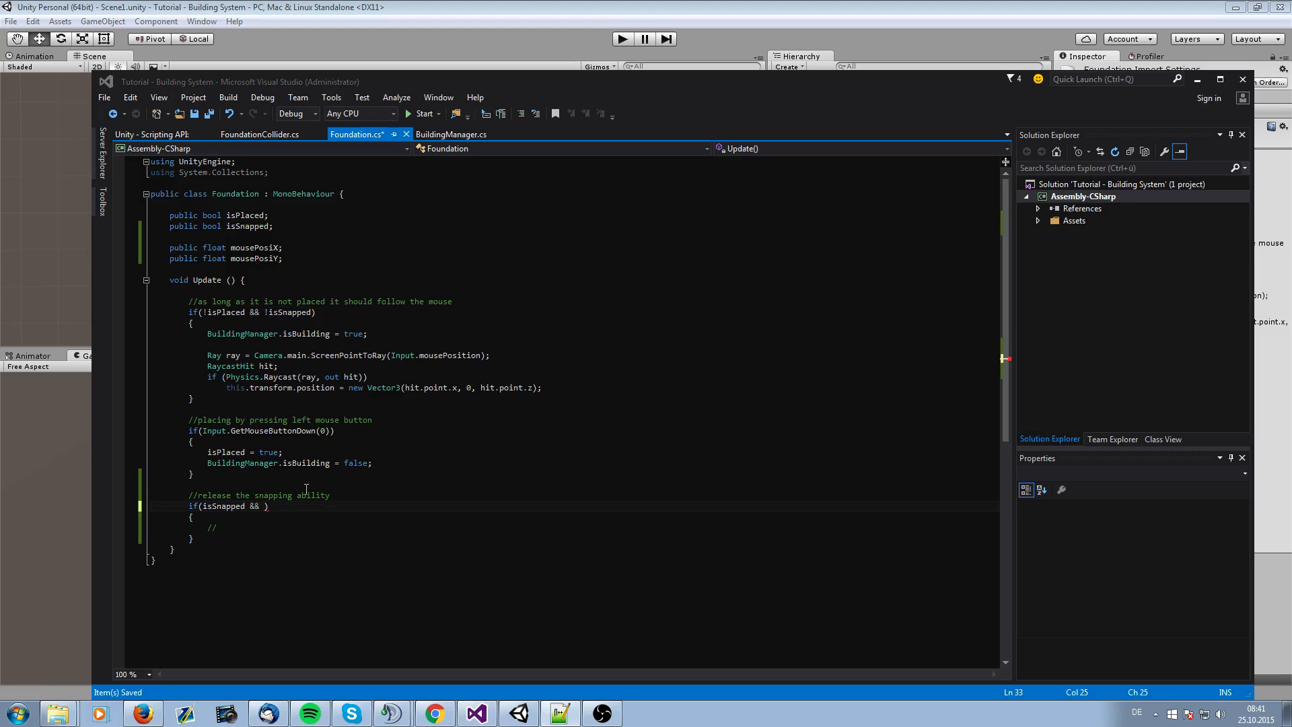
type("I")
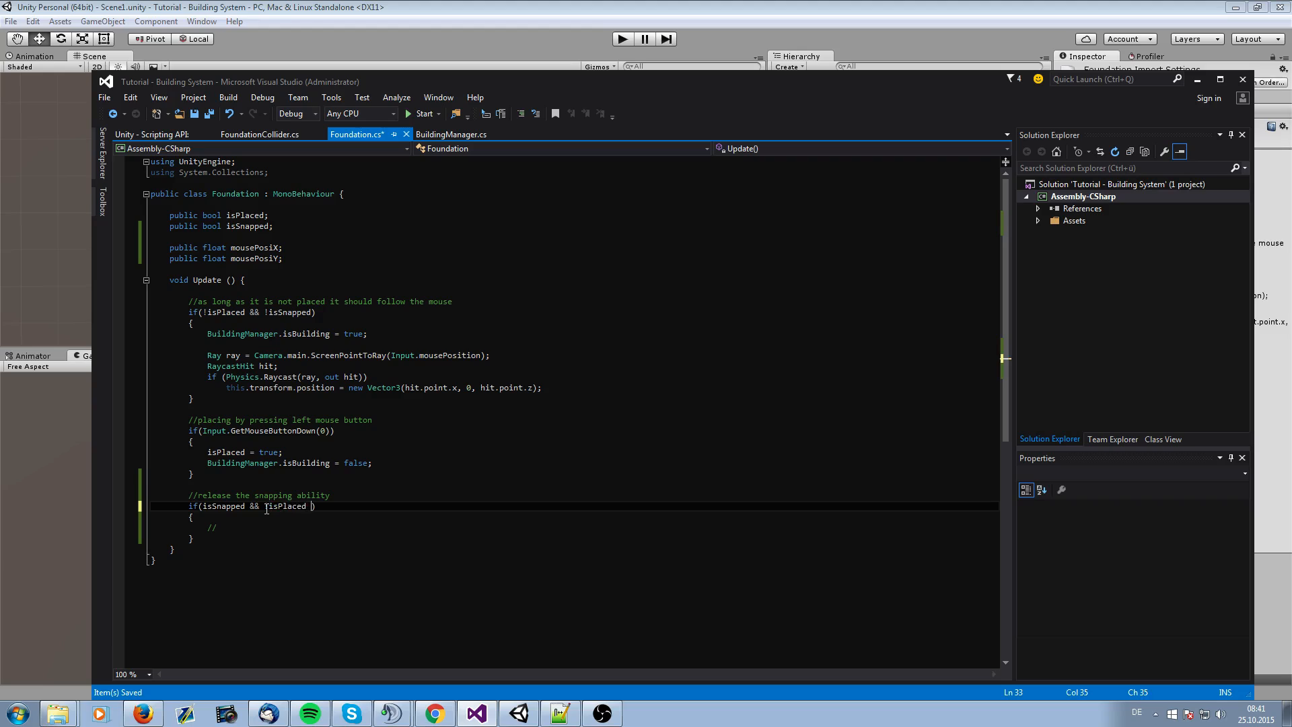
type("&&")
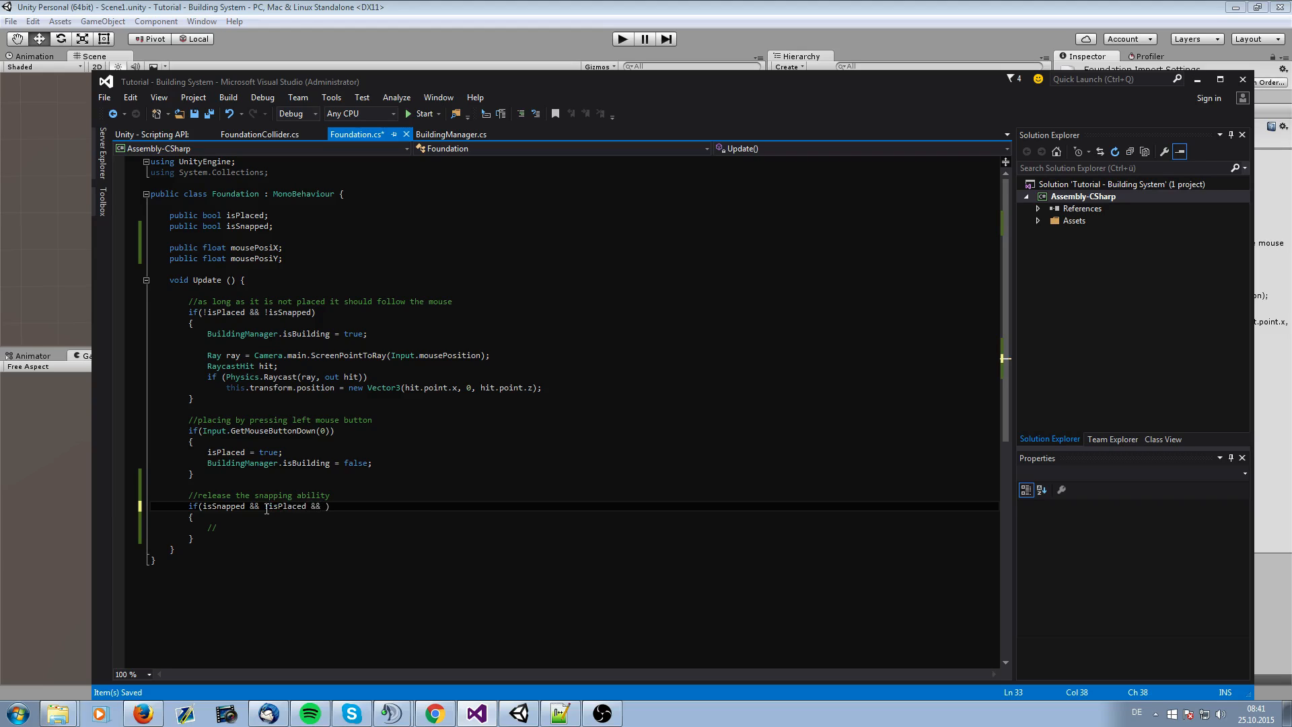
type("Mathf.")
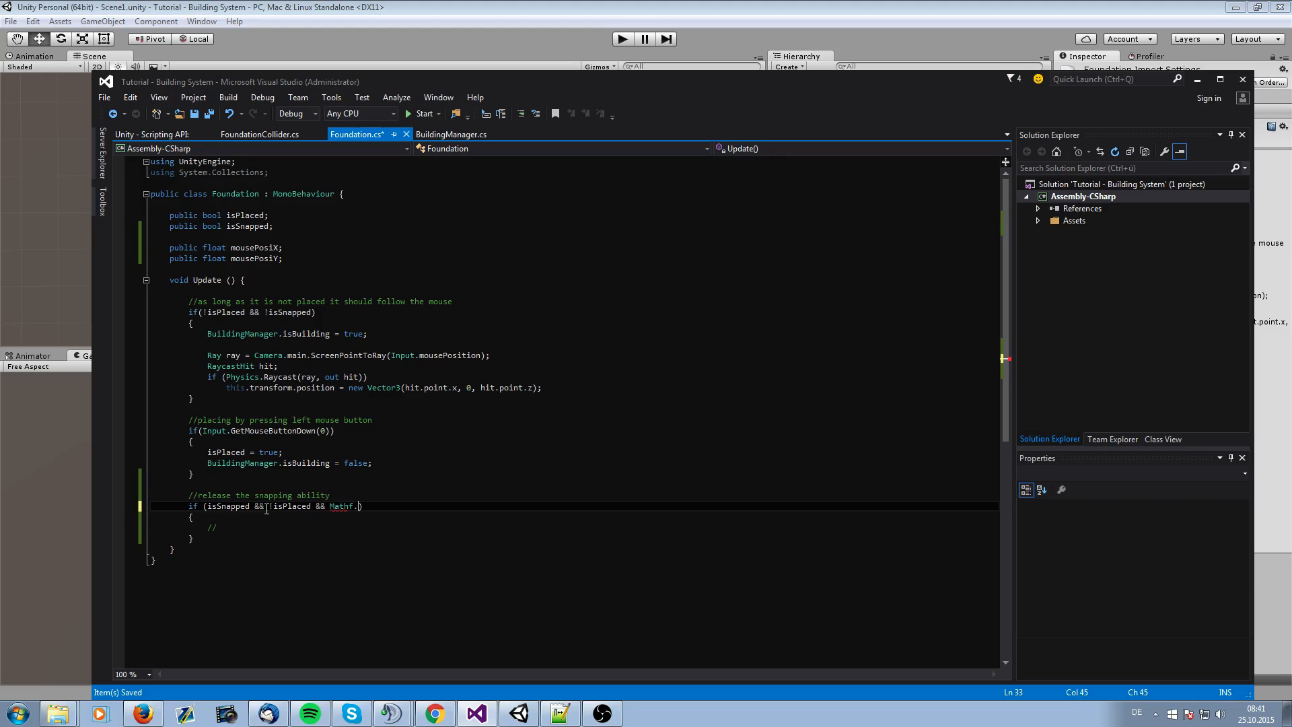
type("Abs(")
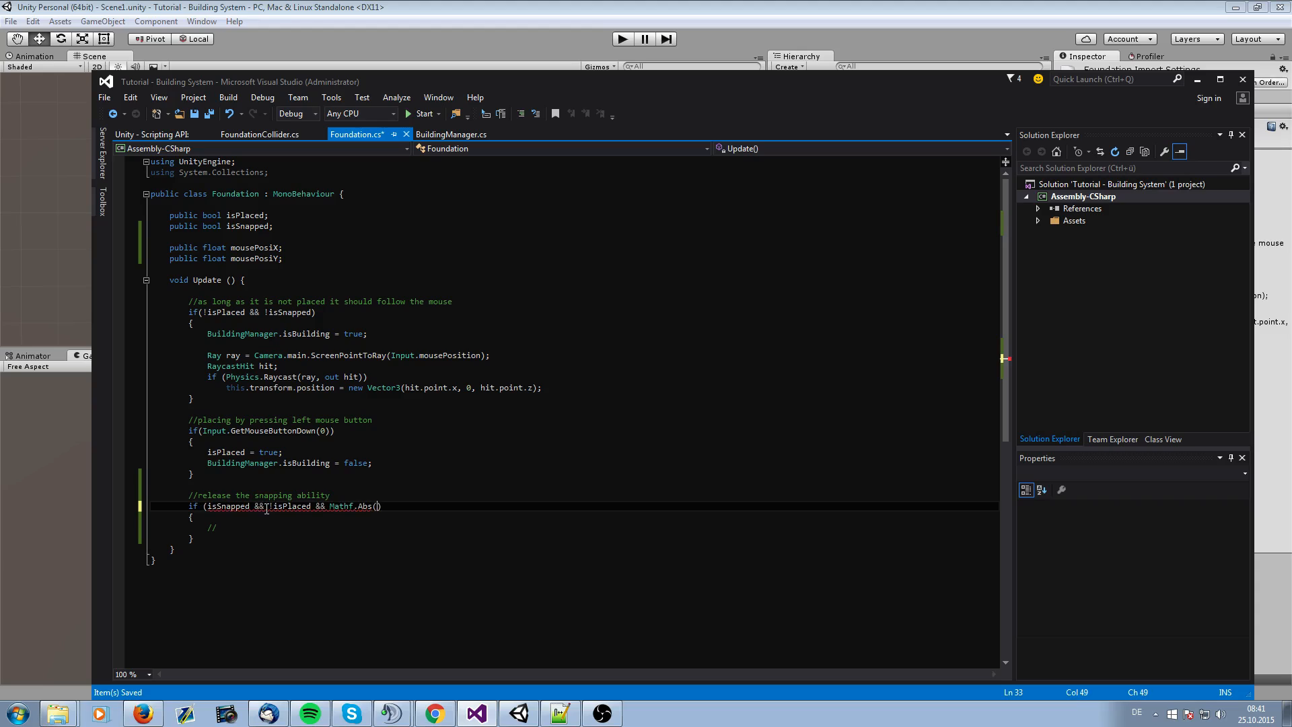
type("mousePosiX")
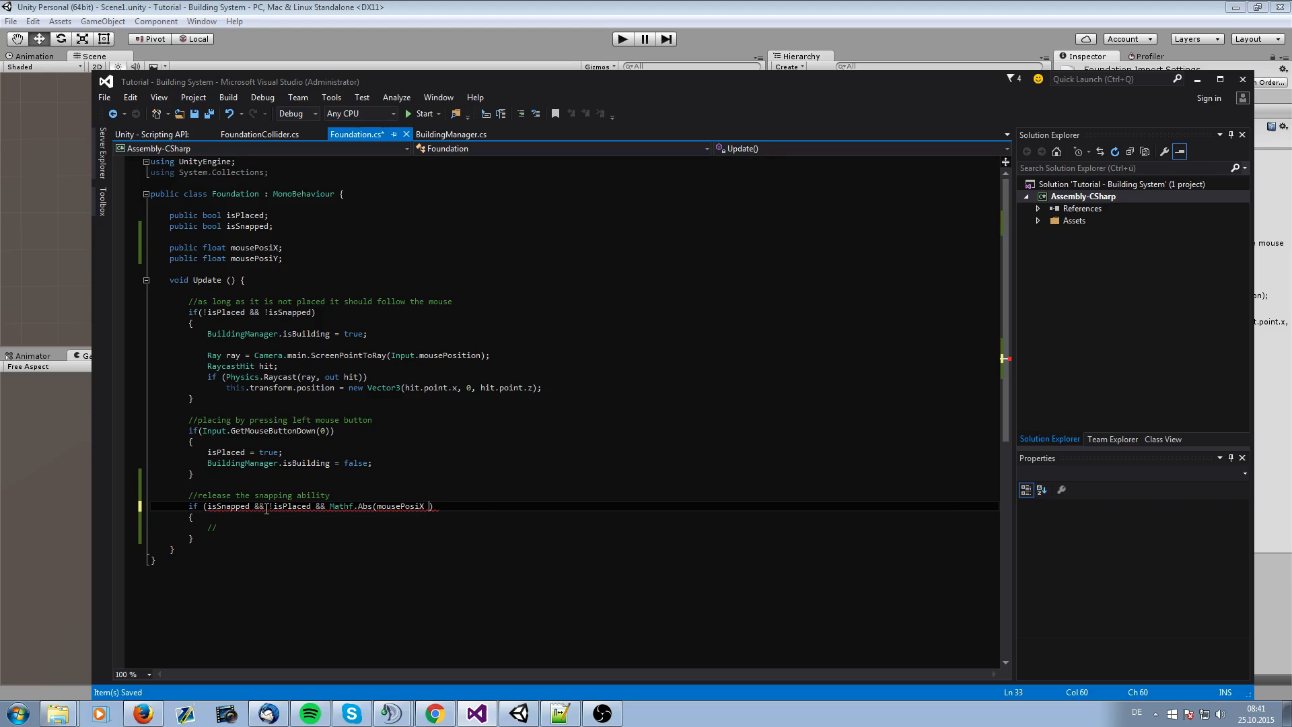
type("- Input.")
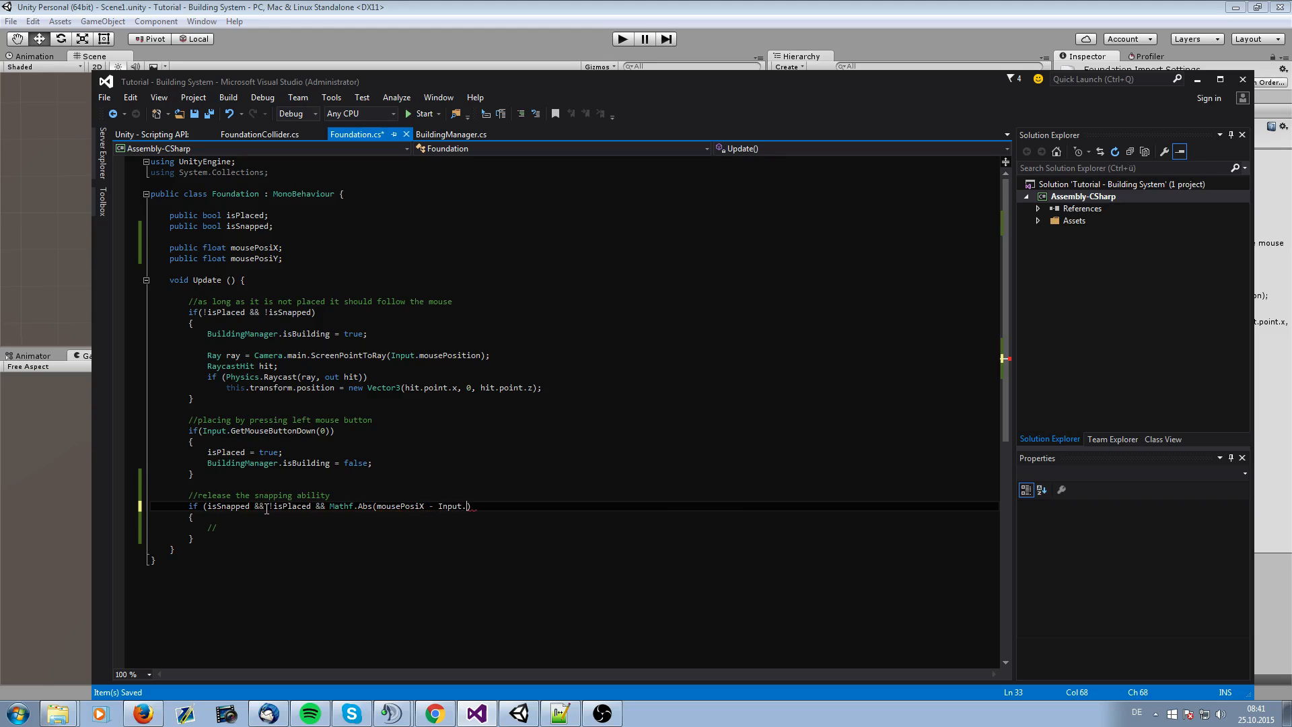
type("get")
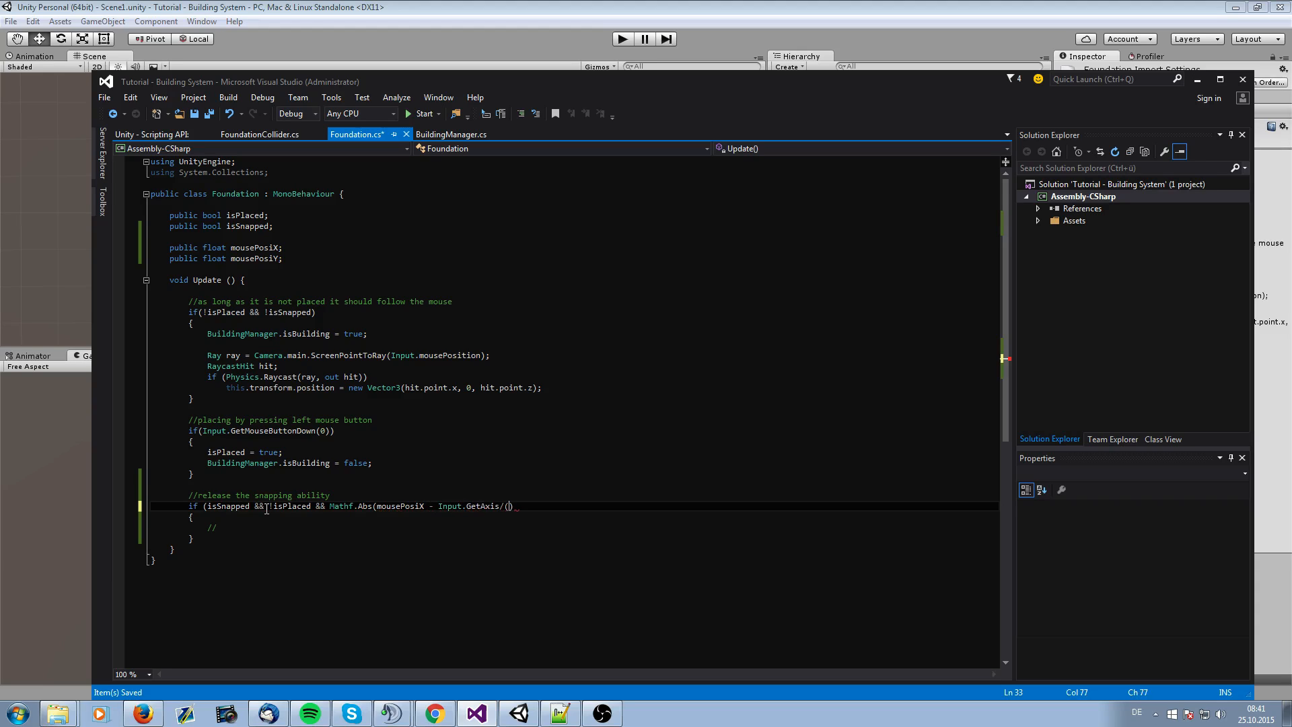
type("Mouse X\"")
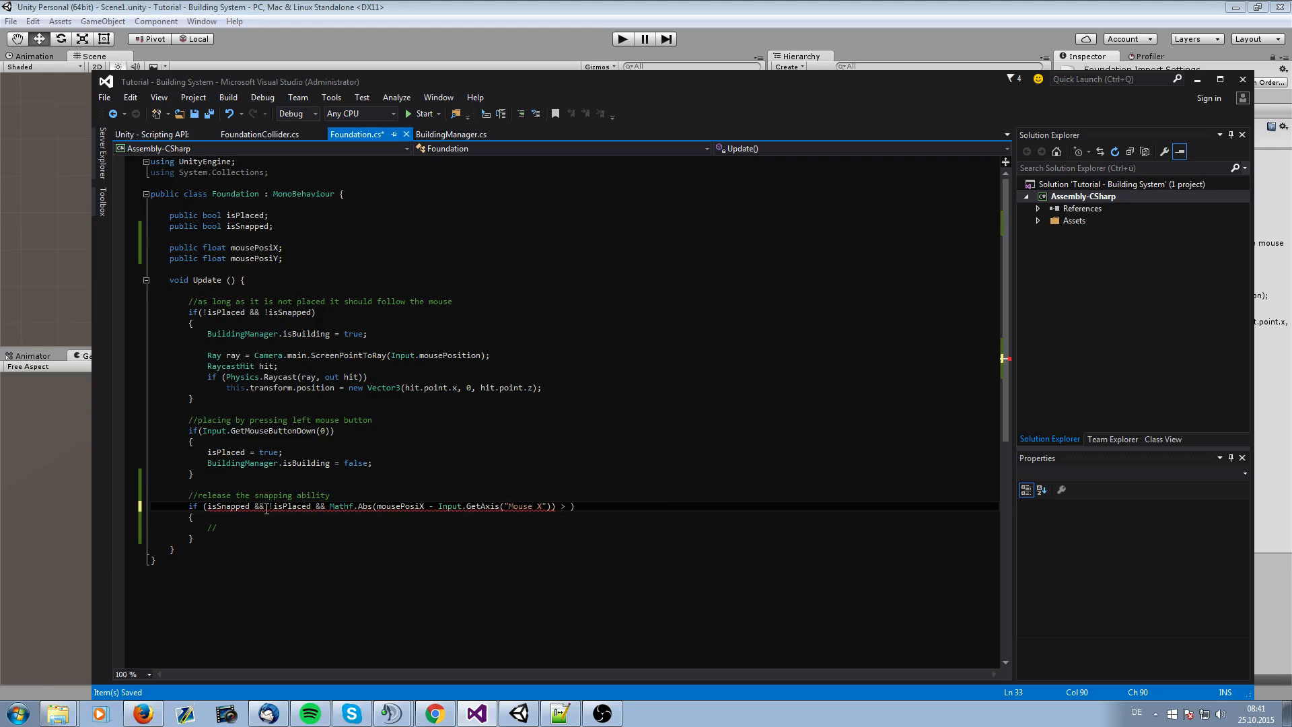
type("0.2f")
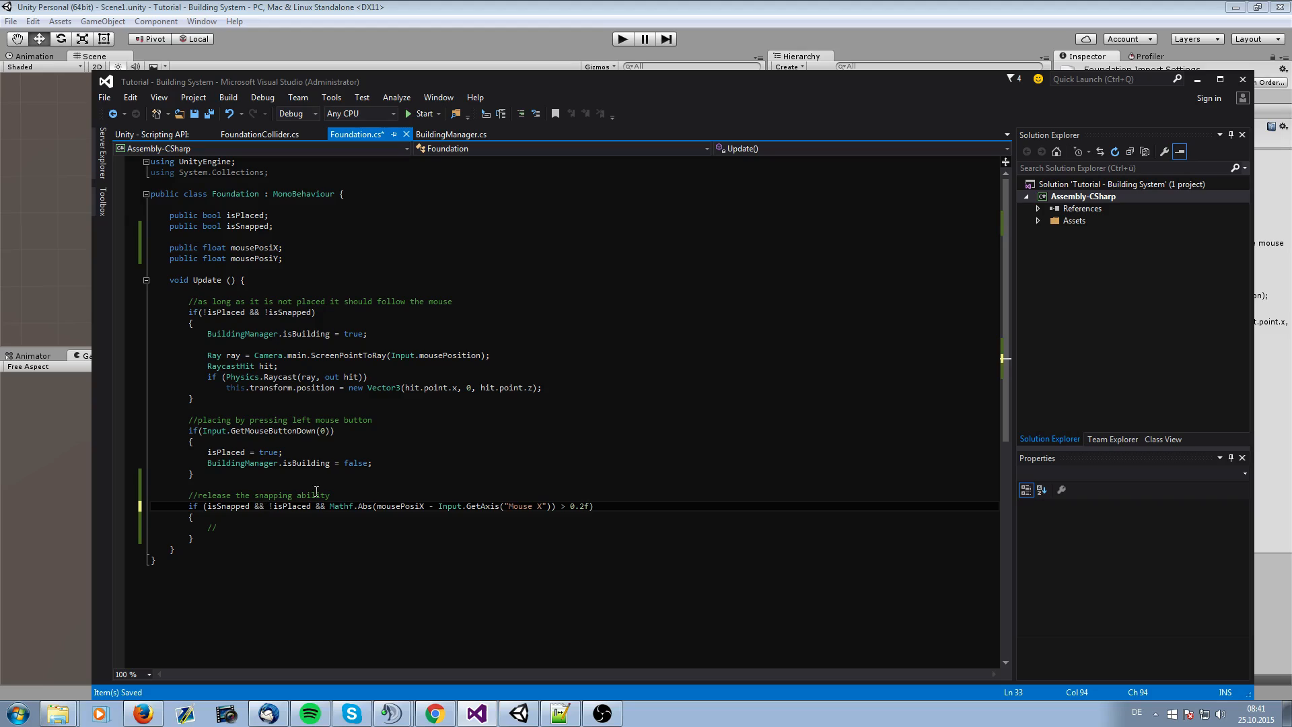
Extend the condition with || and a Mathf.Abs Mouse Y check above 0.2f
double_click(576, 506)
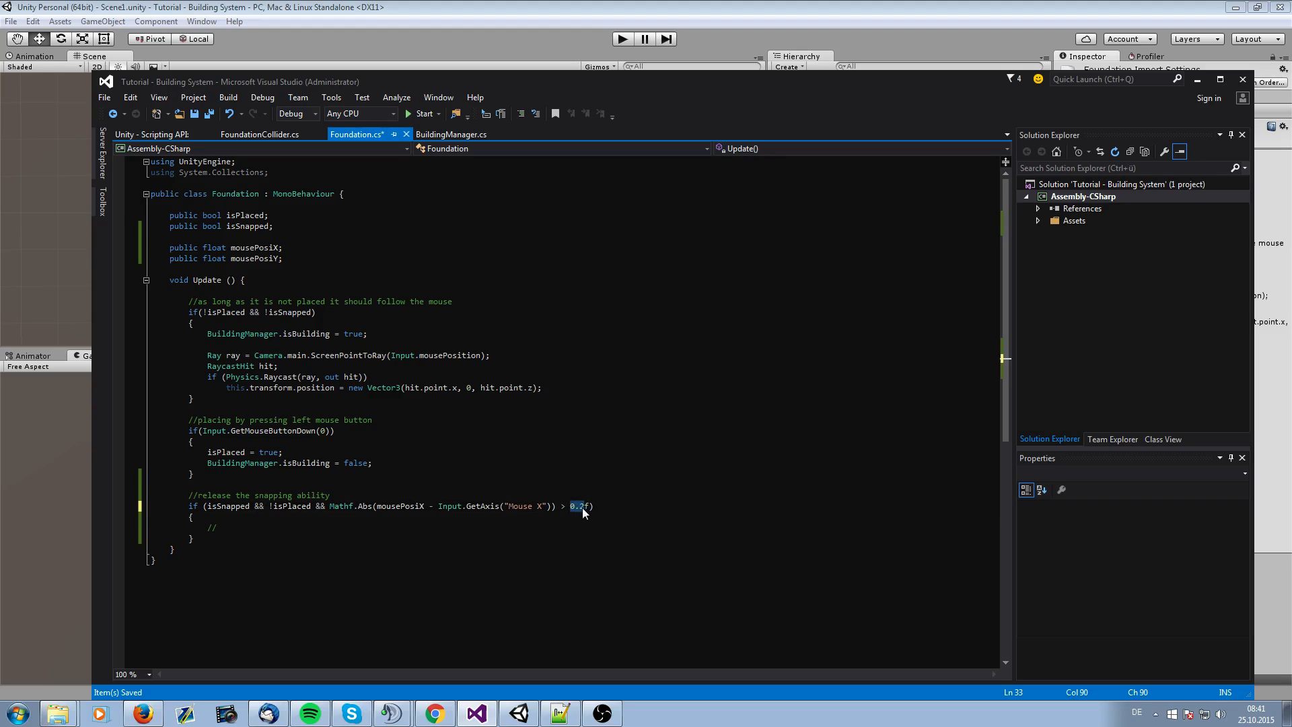
left_click(590, 506)
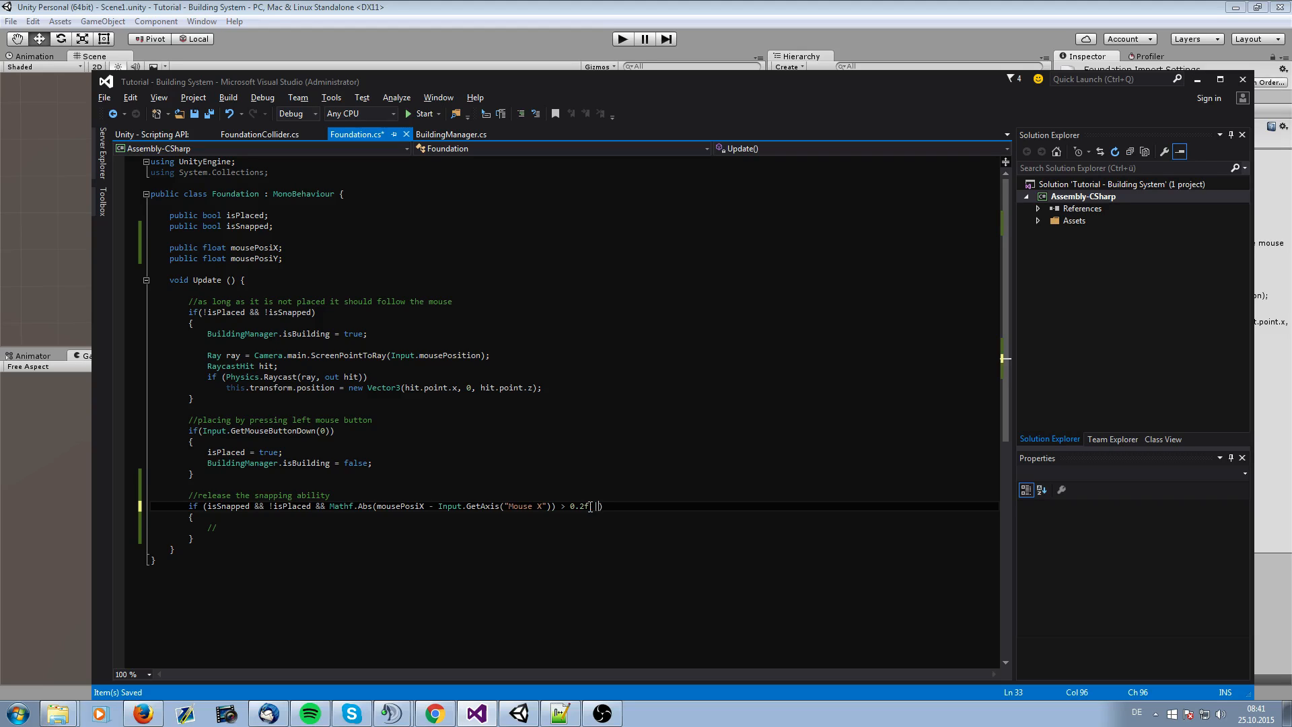
type("||")
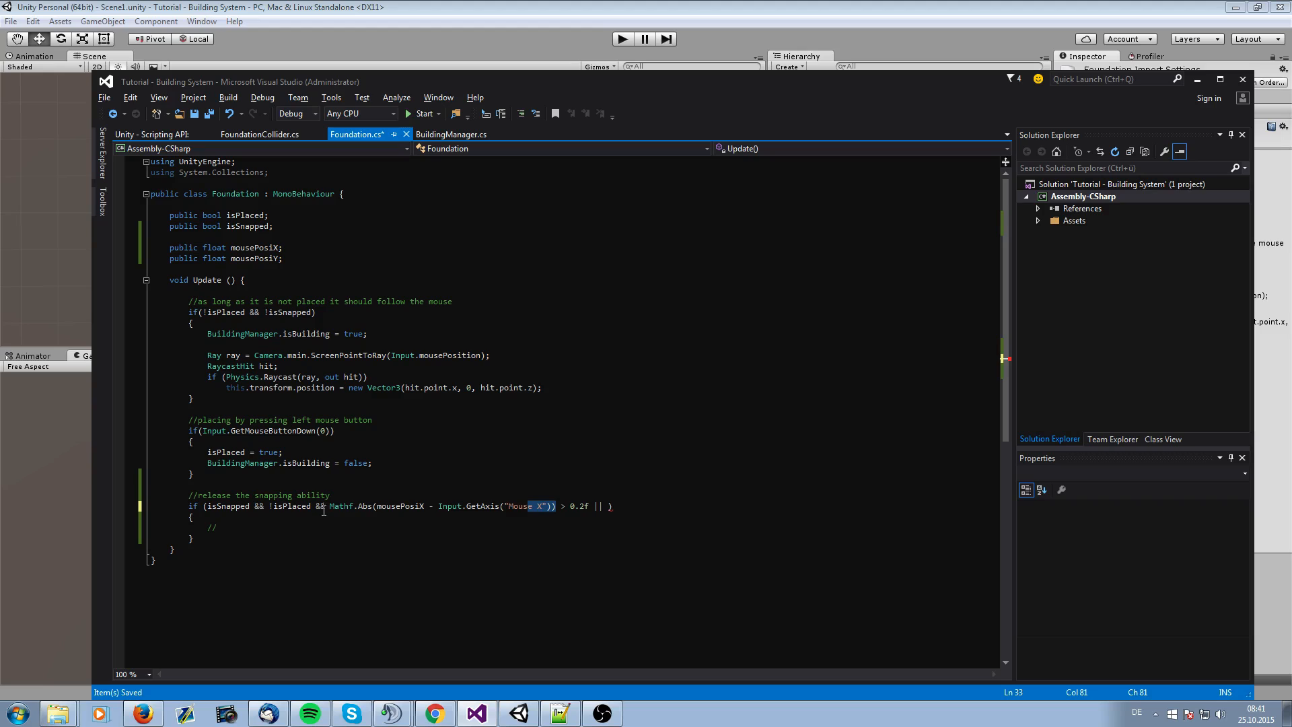
left_click_drag(327, 506, 593, 506)
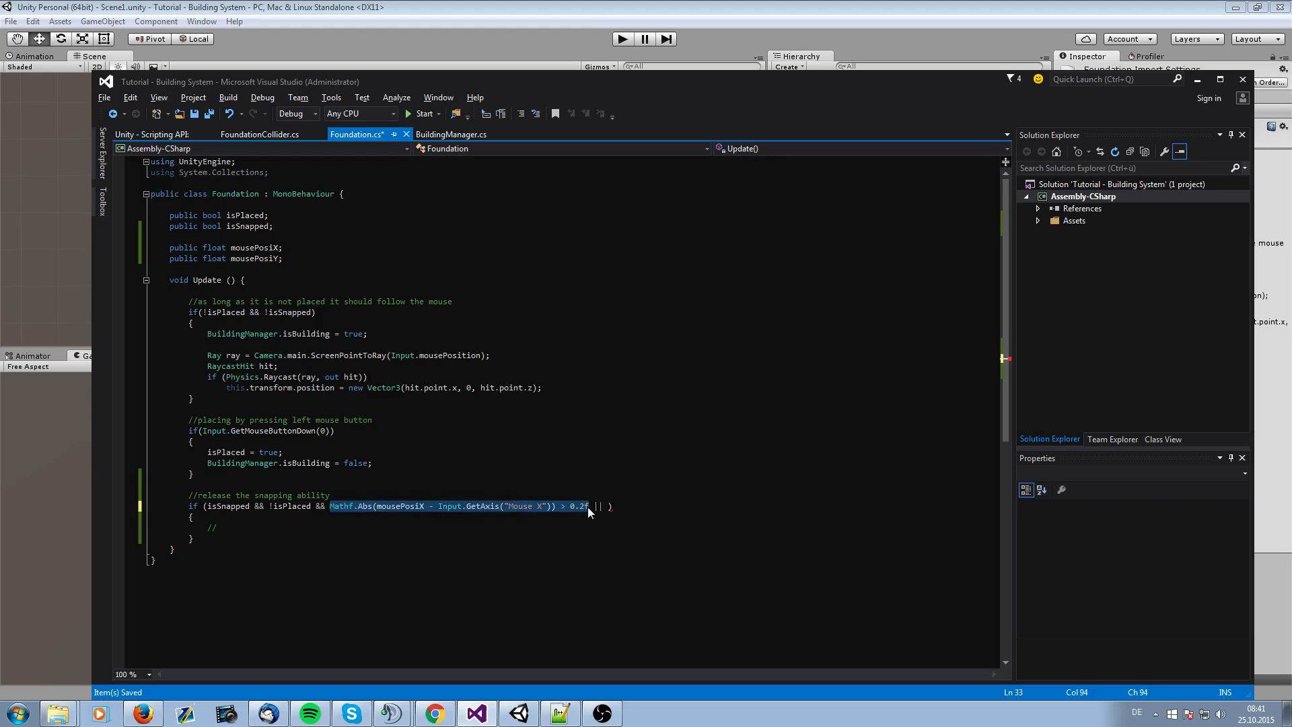
type("Mathf.Abs(mousePosiX - Input.GetAxis(\"Mouse X\")) > 0.2f")
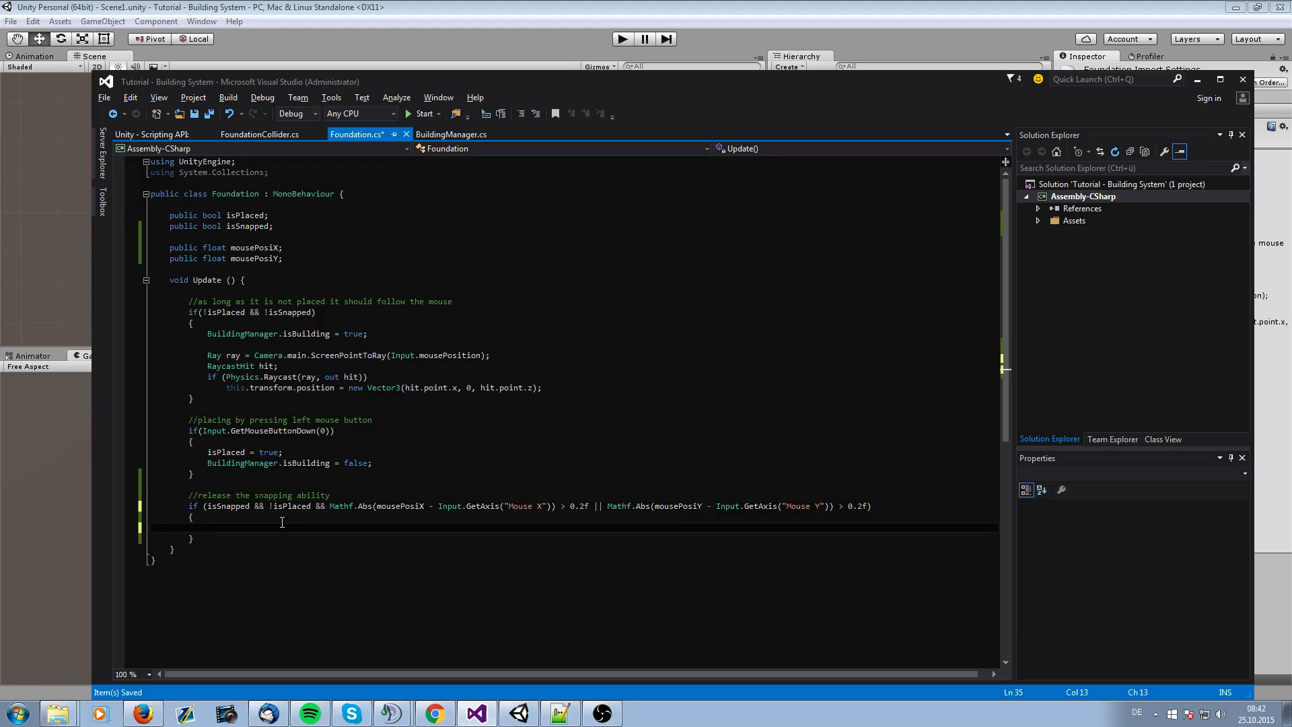
Set isSnapped = false inside the release block
type("isSnapped")
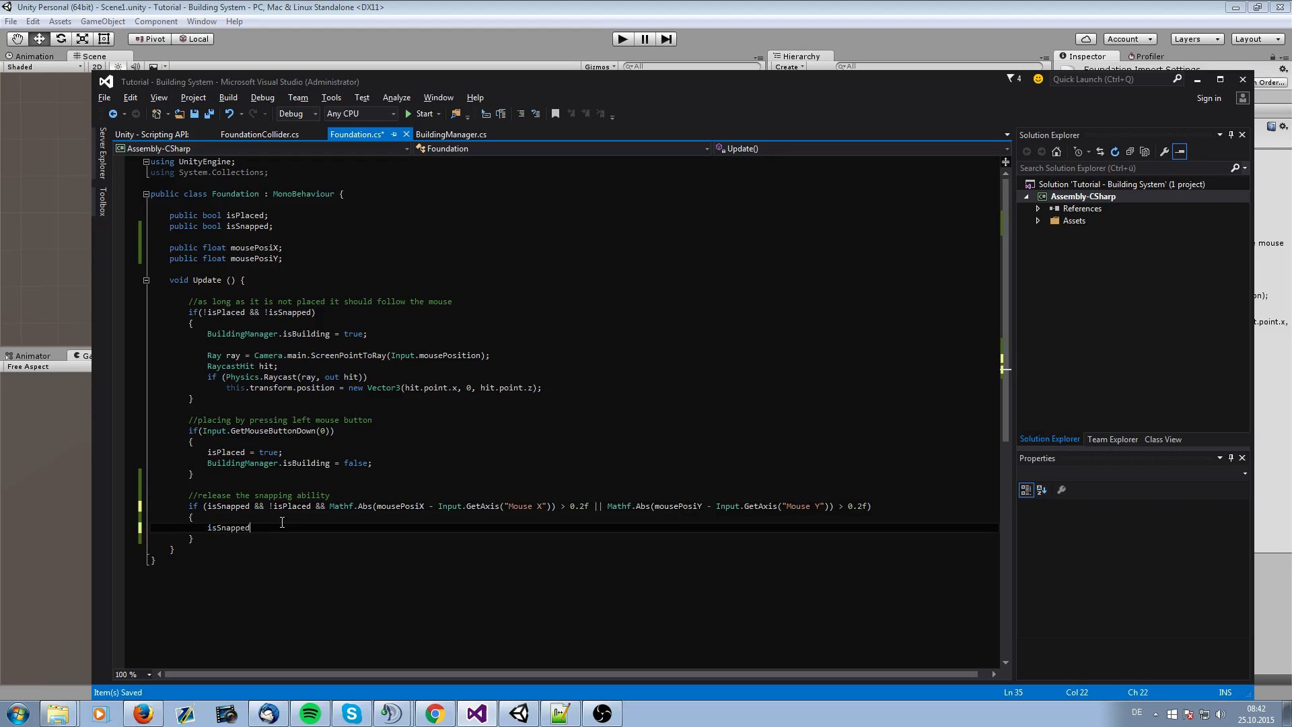
type("\" \"")
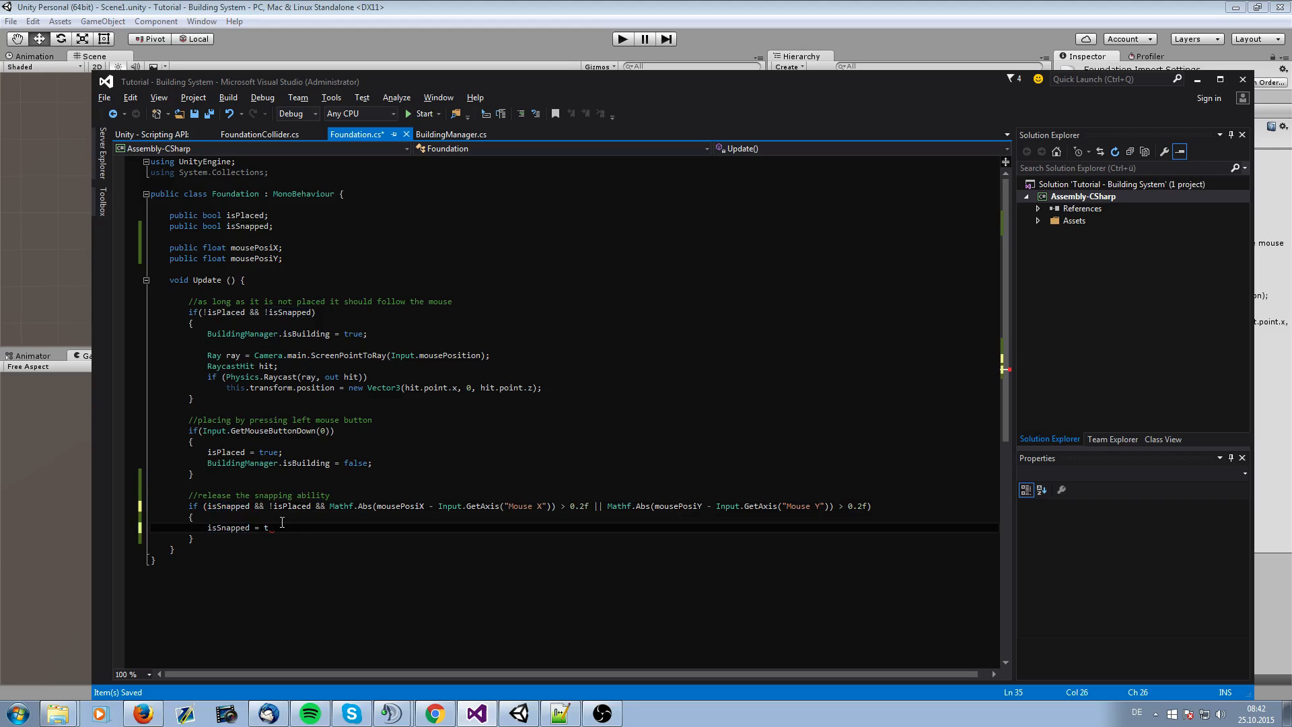
type("alse;")
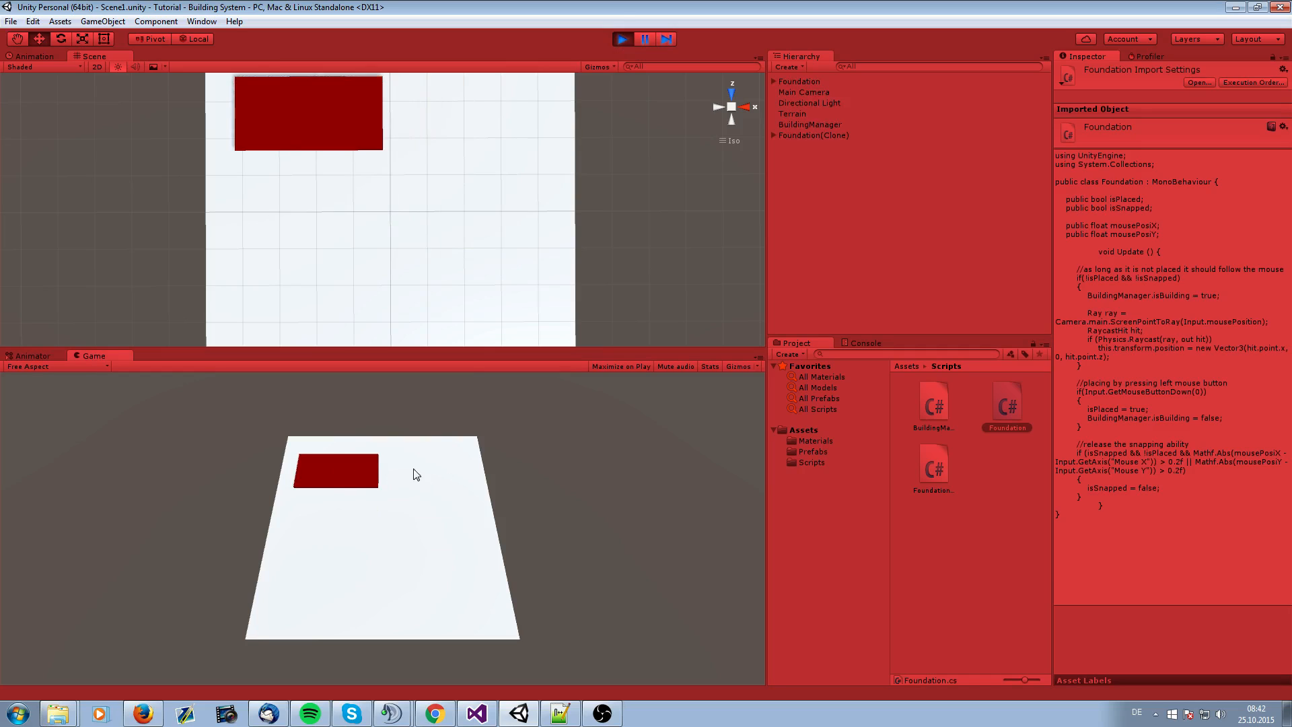
Place a red foundation on the white terrain in the running game
left_click(404, 471)
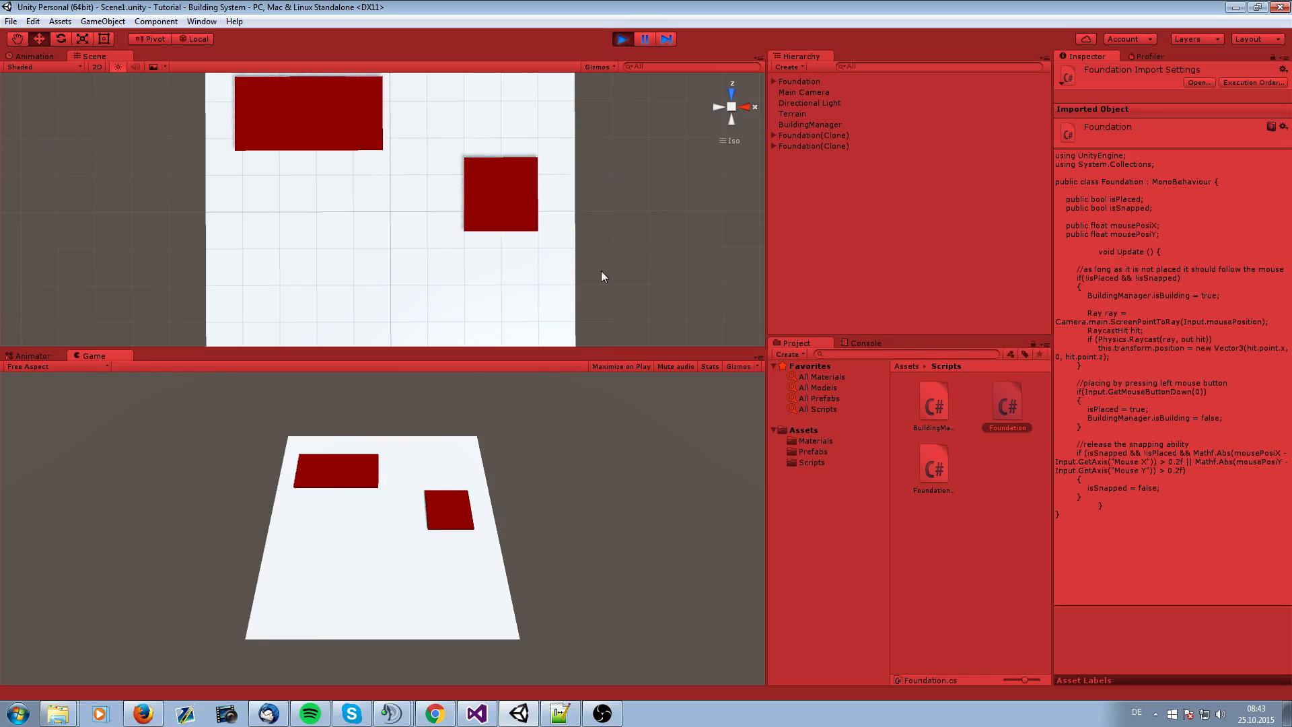
mouse_move(568, 598)
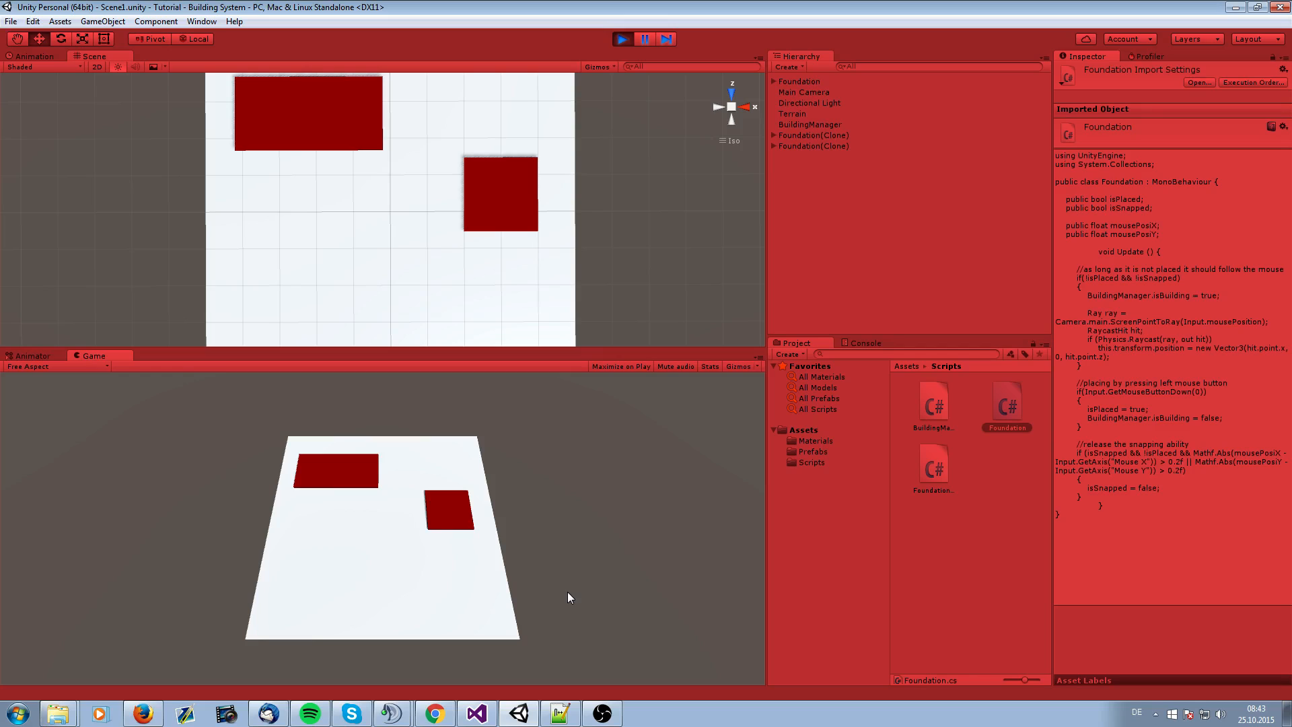
mouse_move(439, 609)
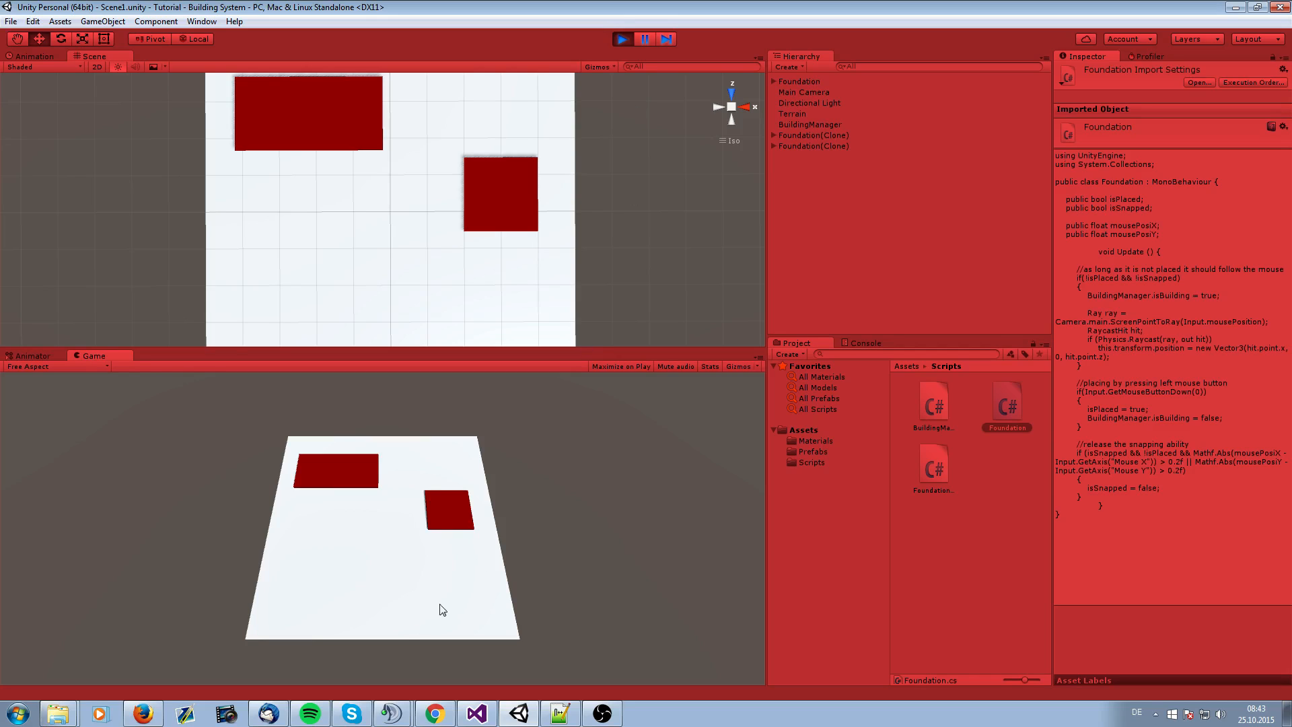